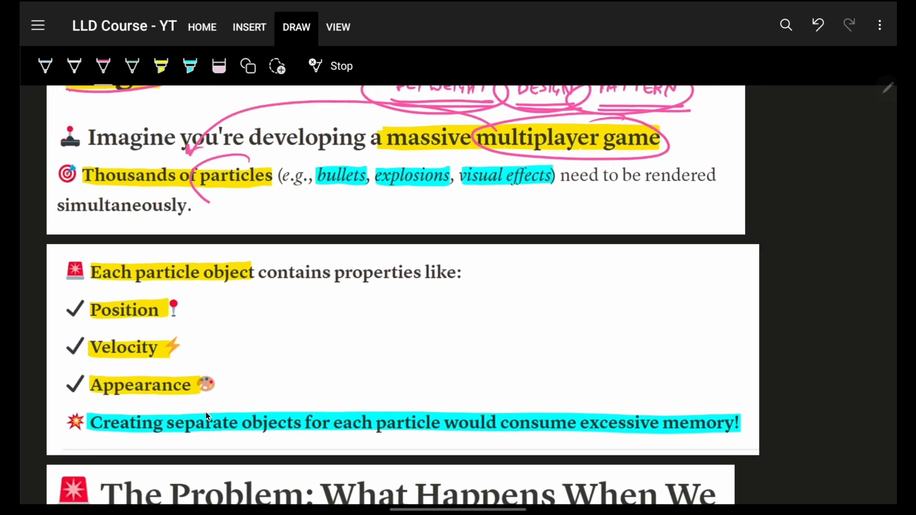
Circle particles, bullets, explosions and visual effects, then arrow down to and circle the Appearance property
{"action": "left_click_drag", "start_coordinate": [193, 152], "coordinate": [245, 205]}
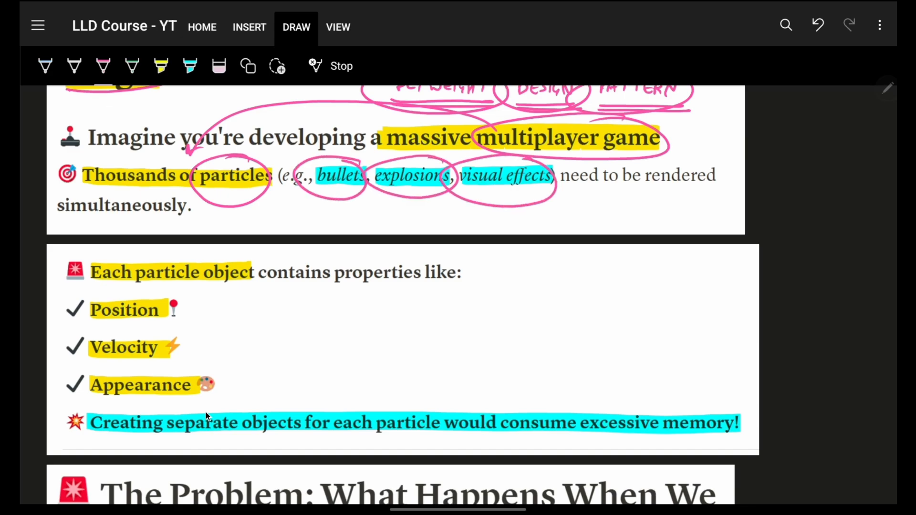
{"action": "scroll", "scroll_direction": "down", "scroll_amount": 3}
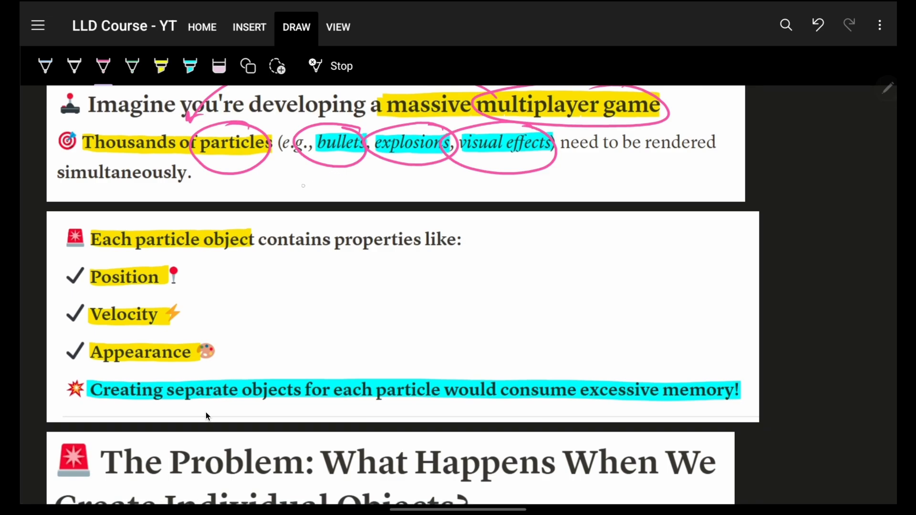
{"action": "left_click_drag", "start_coordinate": [310, 169], "coordinate": [257, 228]}
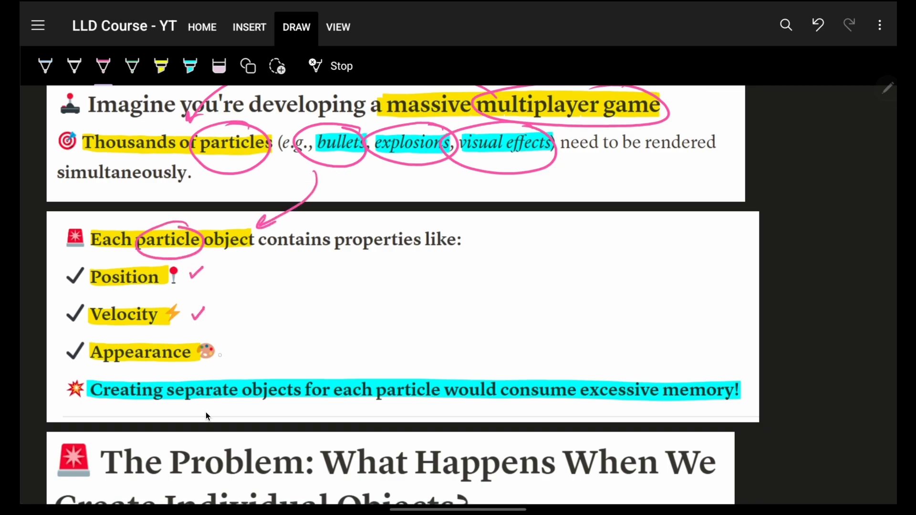
{"action": "scroll", "scroll_direction": "down", "scroll_amount": 3}
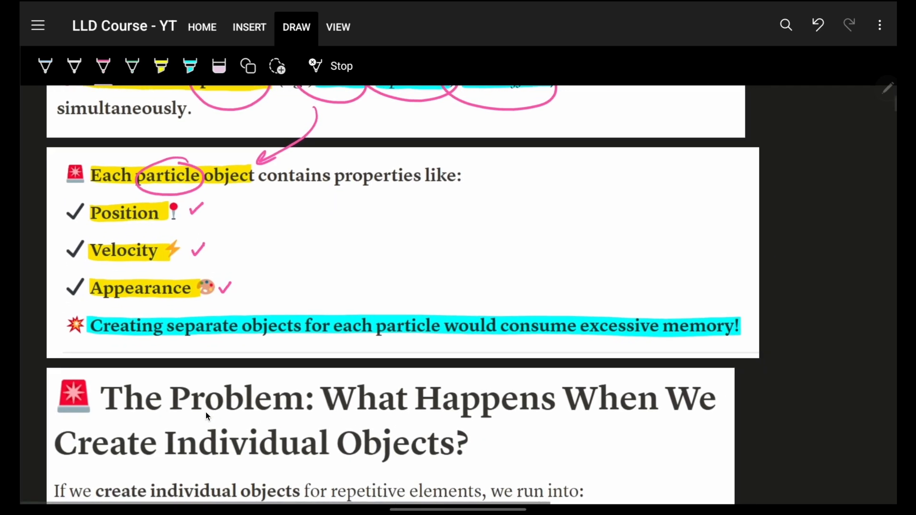
{"action": "left_click_drag", "start_coordinate": [309, 210], "coordinate": [271, 286]}
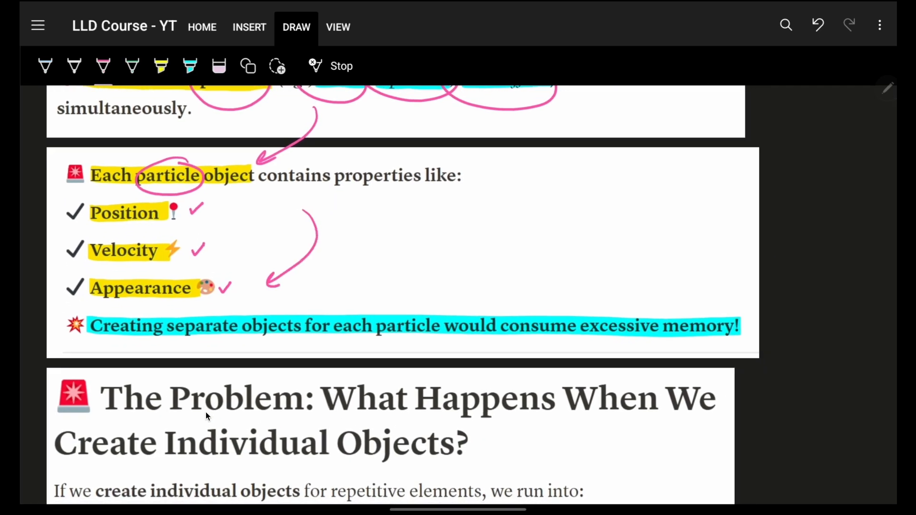
{"action": "left_click_drag", "start_coordinate": [88, 286], "coordinate": [234, 287]}
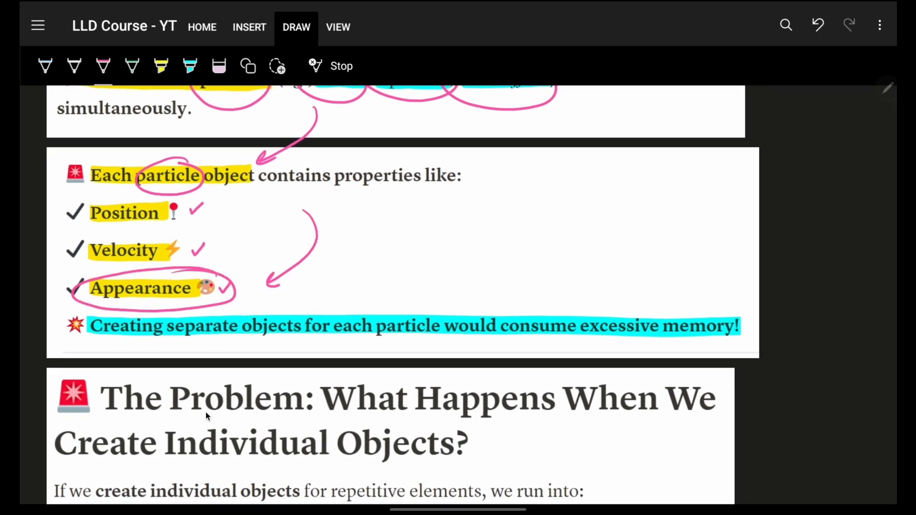
Underline Creating, circle separate objects, and underline excessive memory with arrows in the warning
{"action": "scroll", "scroll_direction": "down", "scroll_amount": 3}
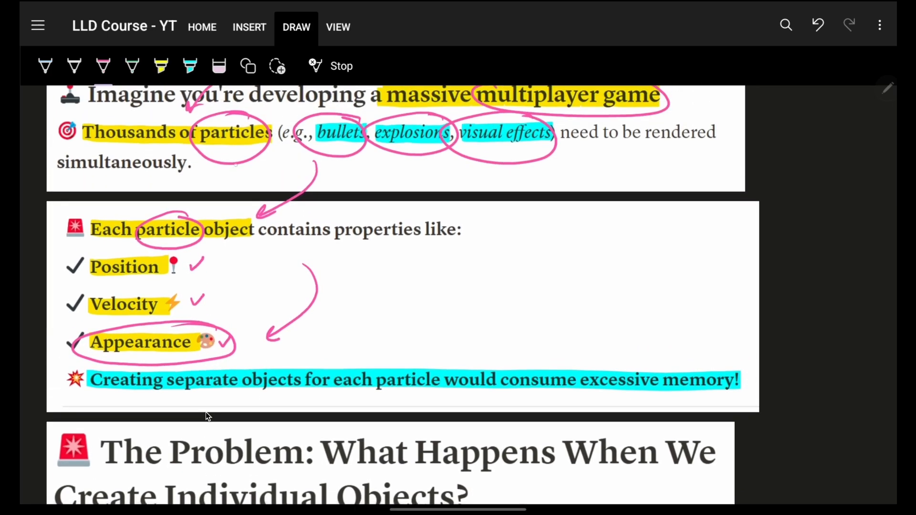
{"action": "scroll", "scroll_direction": "down", "scroll_amount": 3}
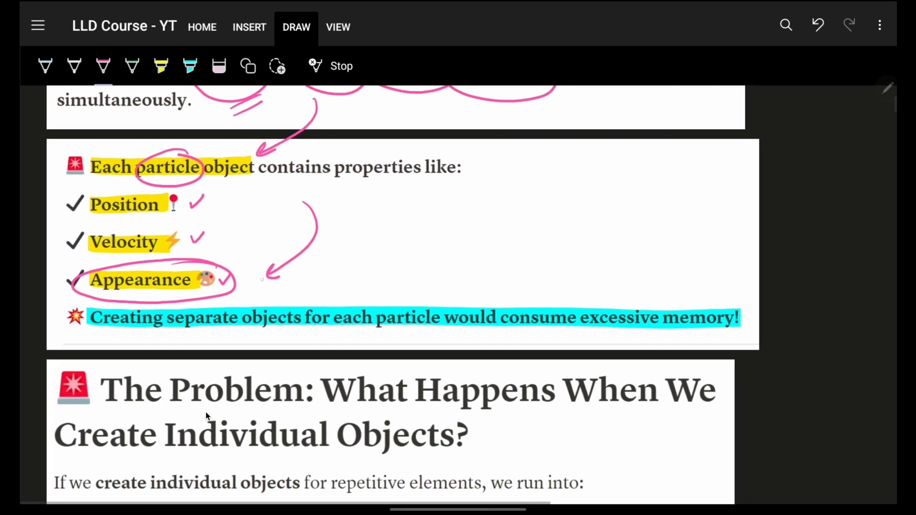
{"action": "scroll", "scroll_direction": "down", "scroll_amount": 3}
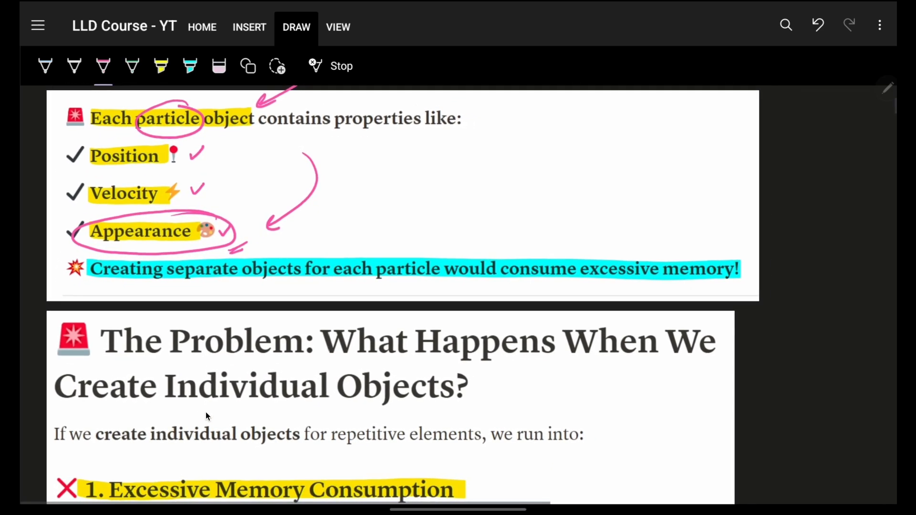
{"action": "scroll", "scroll_direction": "down", "scroll_amount": 3}
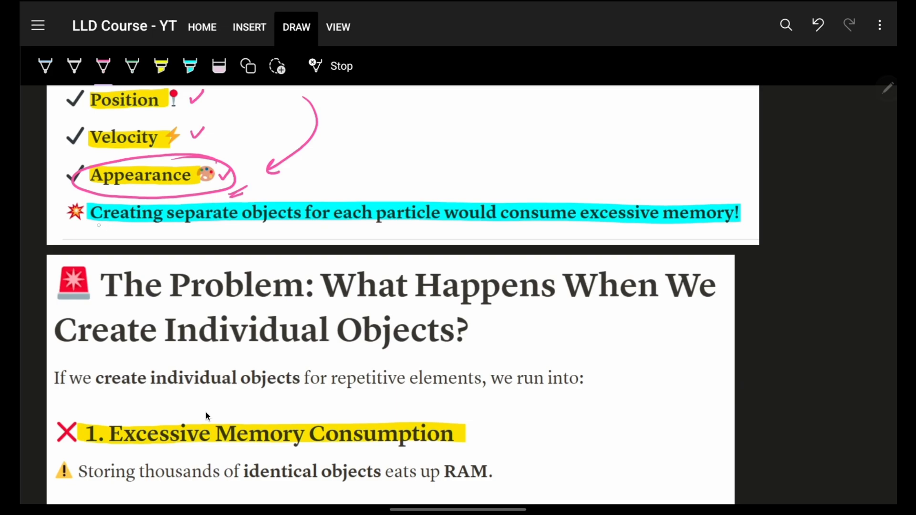
{"action": "left_click_drag", "start_coordinate": [88, 226], "coordinate": [233, 201]}
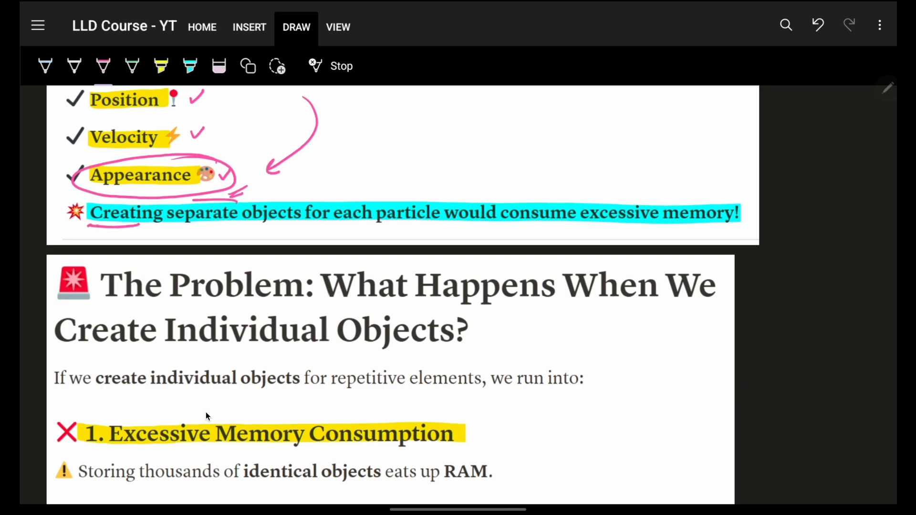
{"action": "left_click_drag", "start_coordinate": [166, 199], "coordinate": [310, 228]}
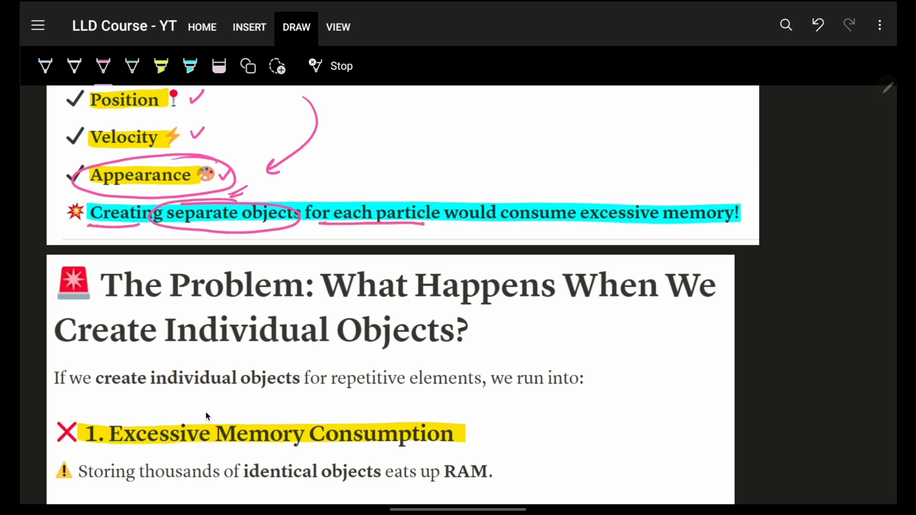
{"action": "left_click_drag", "start_coordinate": [445, 187], "coordinate": [736, 231]}
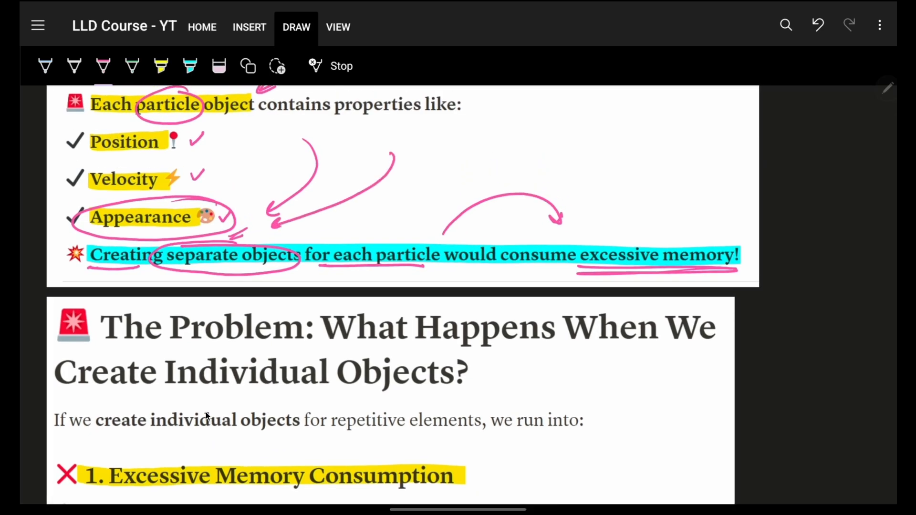
Arrow from Memory Consumption to Poor System Performance, then down to item 3 circling thousands of objects
{"action": "scroll", "scroll_direction": "down", "scroll_amount": 3}
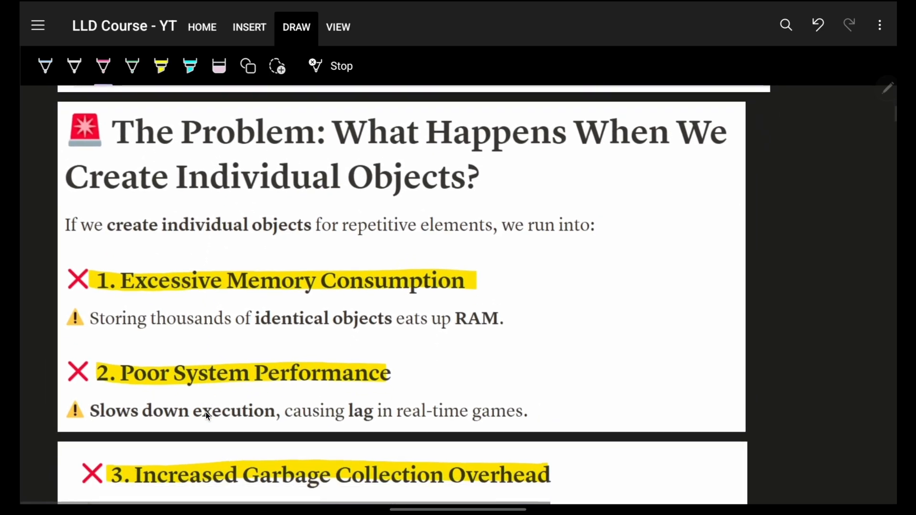
{"action": "scroll", "scroll_direction": "down", "scroll_amount": 3}
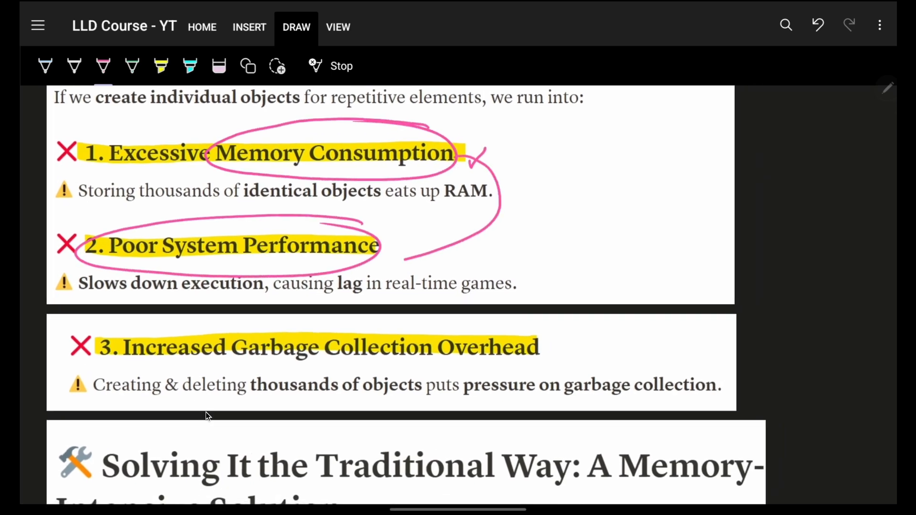
{"action": "scroll", "scroll_direction": "down", "scroll_amount": 3}
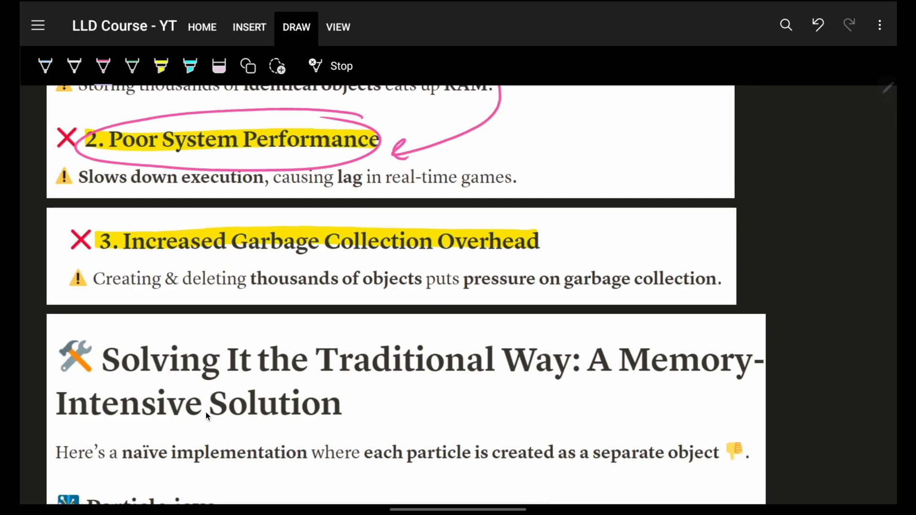
{"action": "left_click_drag", "start_coordinate": [228, 167], "coordinate": [228, 208]}
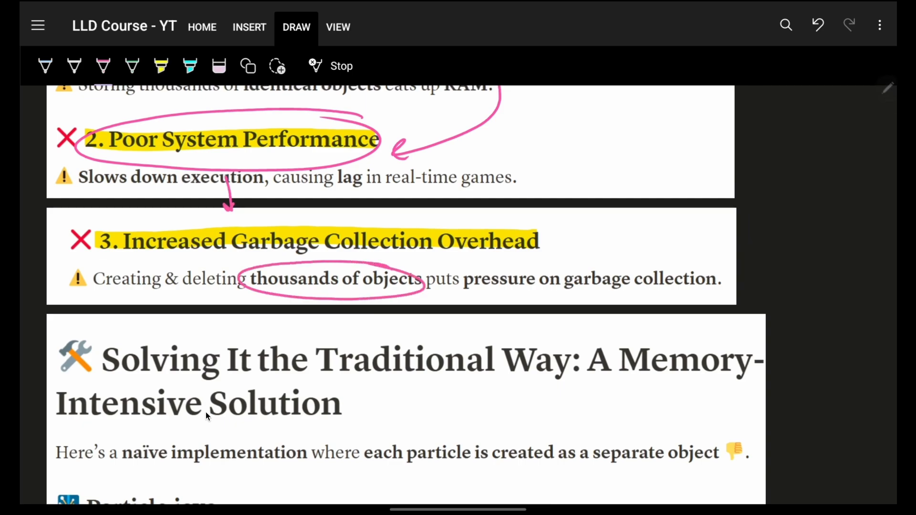
{"action": "left_click_drag", "start_coordinate": [152, 261], "coordinate": [543, 255]}
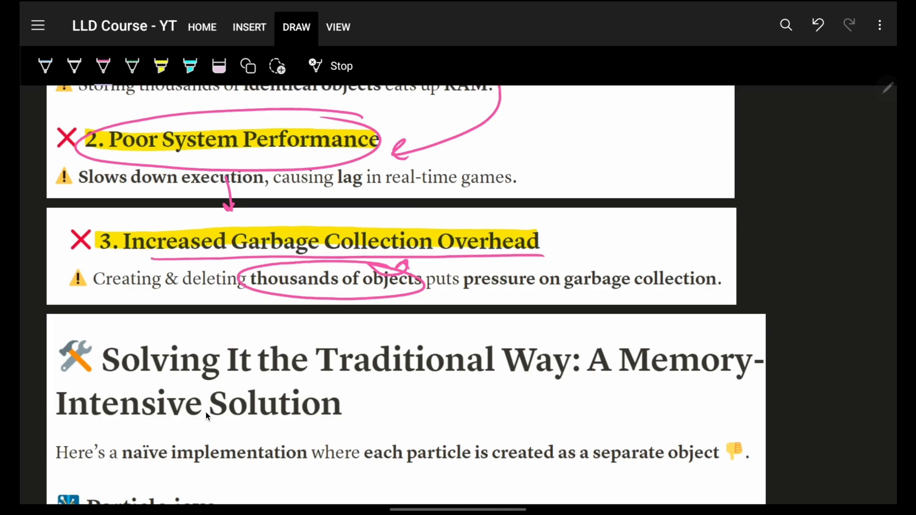
{"action": "scroll", "scroll_direction": "down", "scroll_amount": 3}
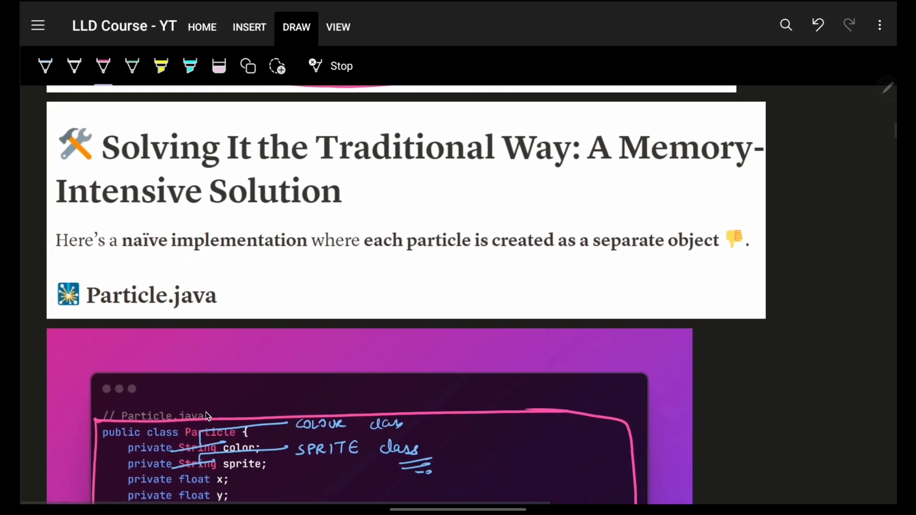
Tick the x, y and velocity fields in Particle.java
{"action": "scroll", "scroll_direction": "down", "scroll_amount": 3}
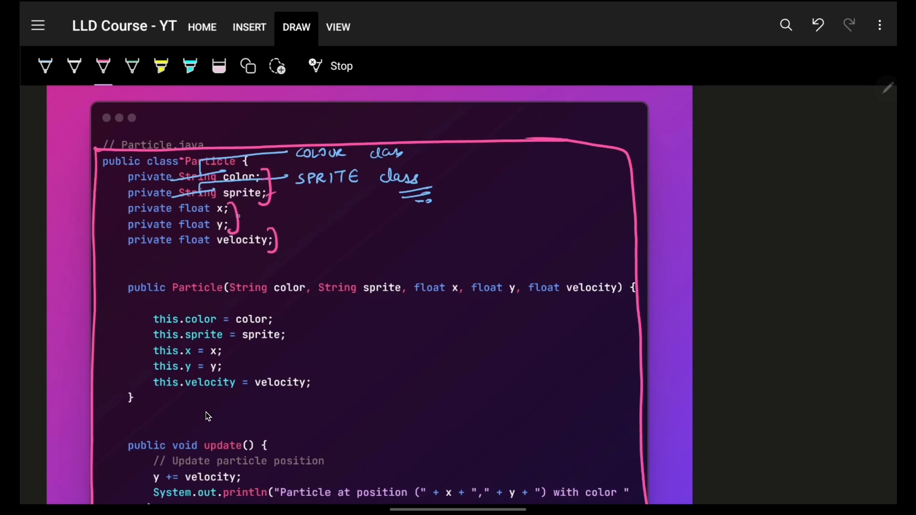
{"action": "left_click_drag", "start_coordinate": [233, 208], "coordinate": [286, 242]}
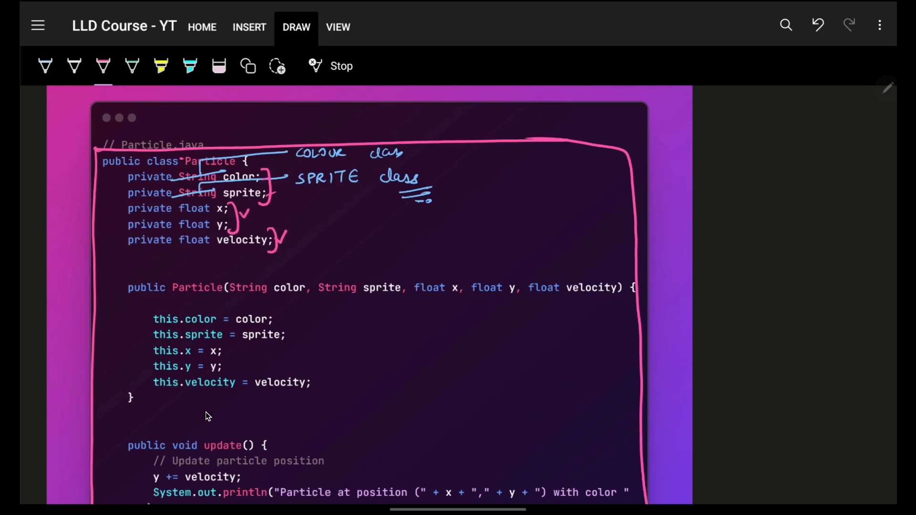
{"action": "scroll", "scroll_direction": "down", "scroll_amount": 3}
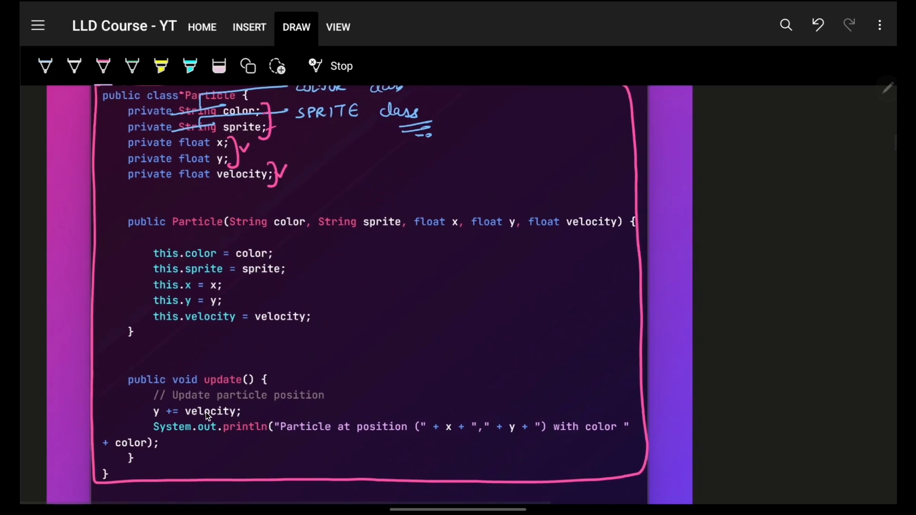
{"action": "scroll", "scroll_direction": "down", "scroll_amount": 3}
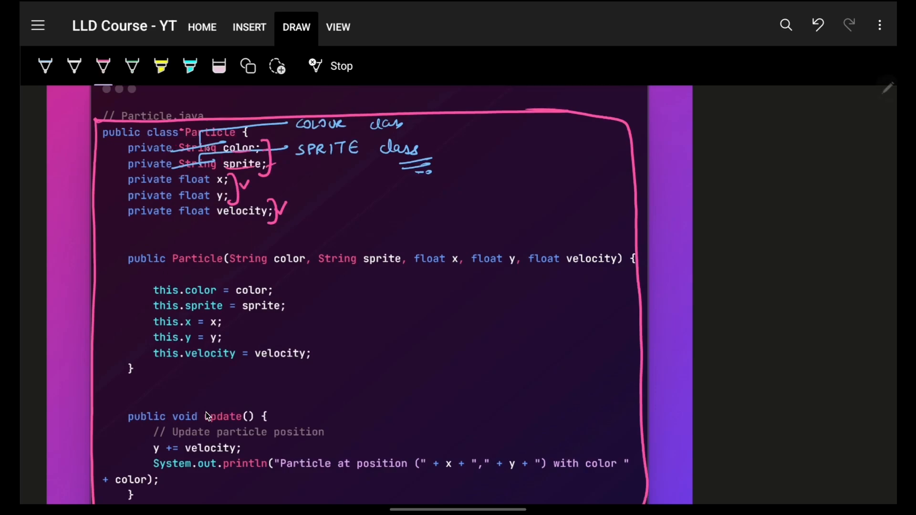
Strike out String on the sprite field, circle SPRITE and COLOUR, and arrow to the right
{"action": "left_click_drag", "start_coordinate": [172, 168], "coordinate": [219, 160]}
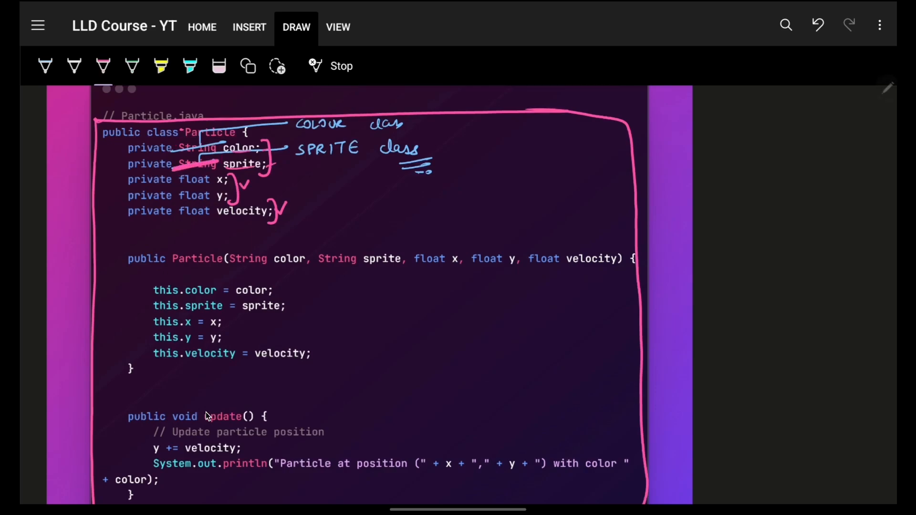
{"action": "left_click_drag", "start_coordinate": [292, 149], "coordinate": [362, 149]}
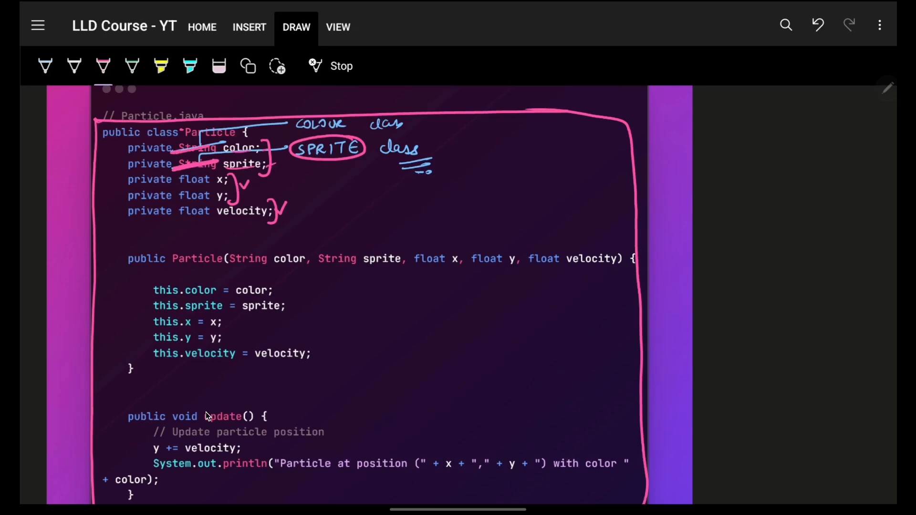
{"action": "left_click_drag", "start_coordinate": [286, 124], "coordinate": [351, 124]}
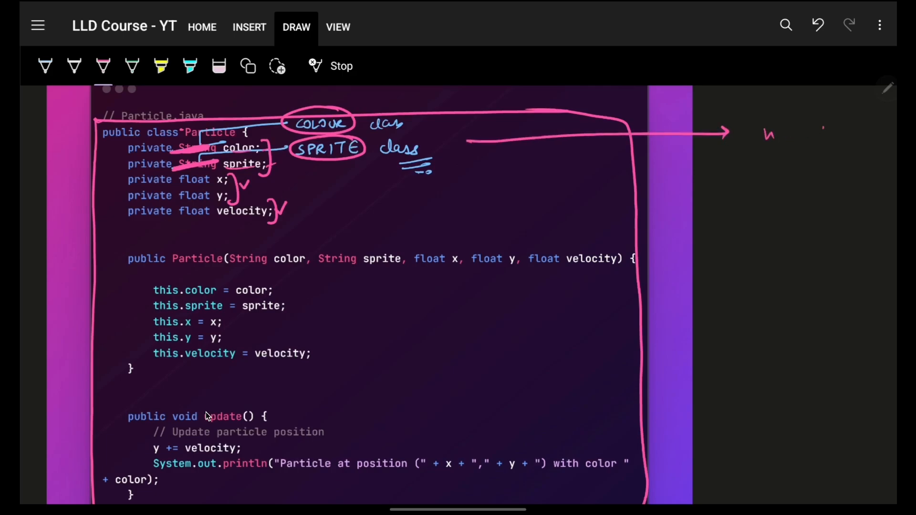
Handwrite a 'new String(...)' note under the string-pool sketch, underline it and tick SPRITE
{"action": "left_click_drag", "start_coordinate": [786, 146], "coordinate": [811, 143]}
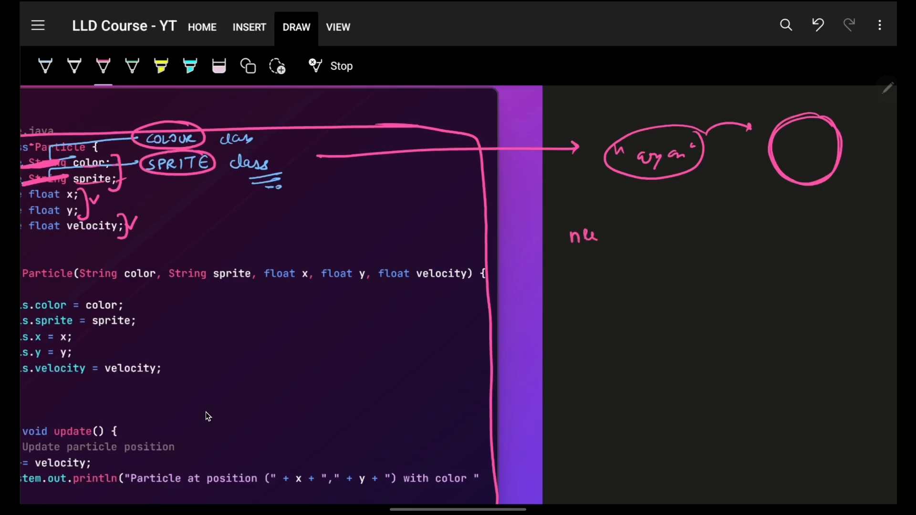
{"action": "left_click_drag", "start_coordinate": [601, 233], "coordinate": [695, 231]}
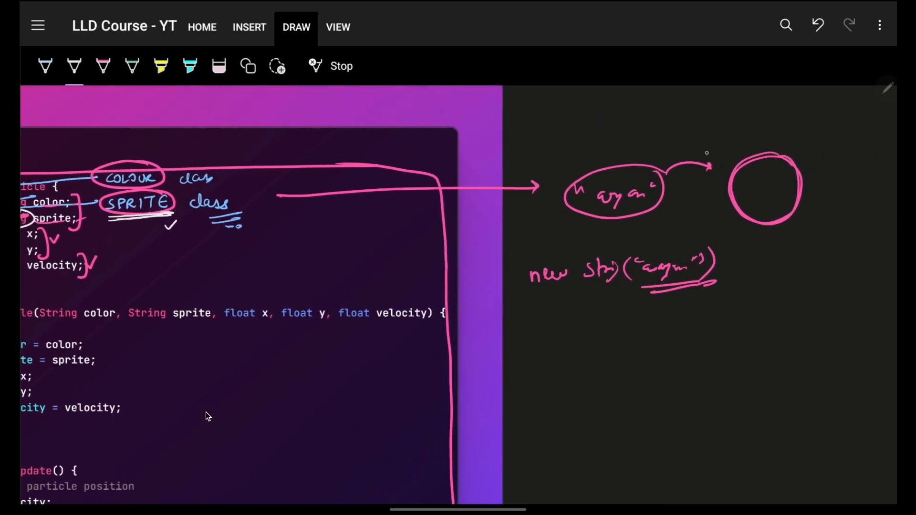
{"action": "left_click_drag", "start_coordinate": [590, 158], "coordinate": [583, 125]}
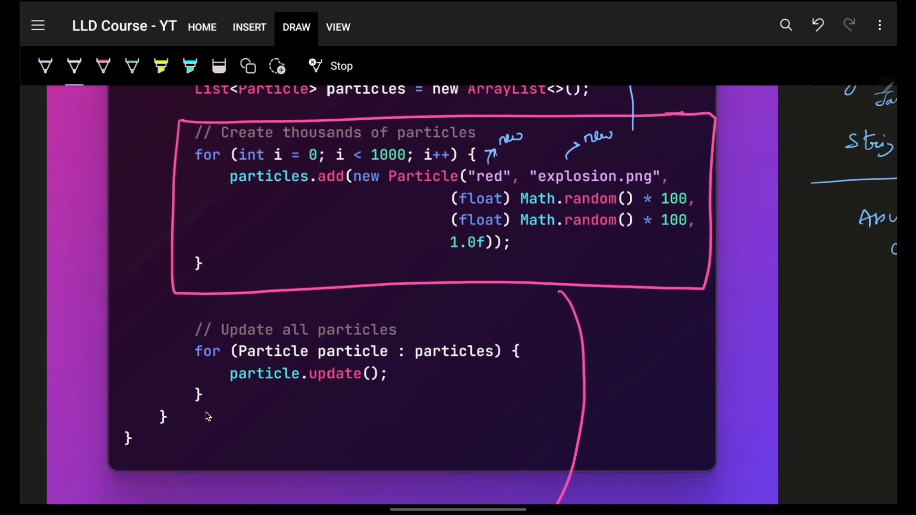
Circle the new Particle arguments, tick color and sprite, and bracket the coordinates and 1.0f velocity
{"action": "left_click_drag", "start_coordinate": [388, 184], "coordinate": [444, 184]}
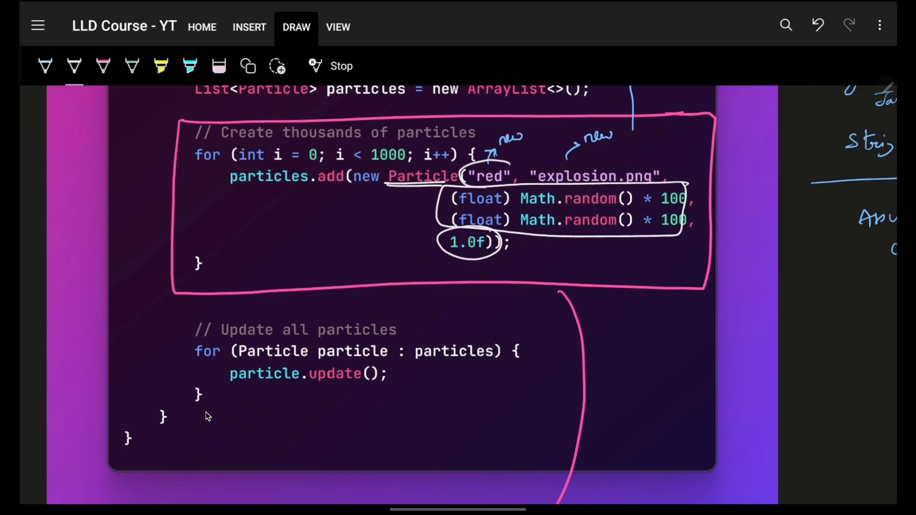
{"action": "scroll", "scroll_direction": "down", "scroll_amount": 3}
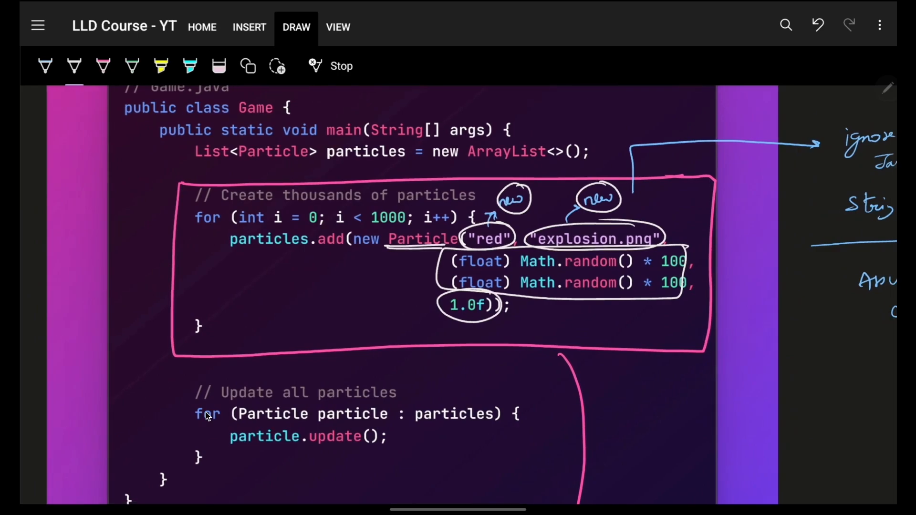
{"action": "scroll", "scroll_direction": "down", "scroll_amount": 3}
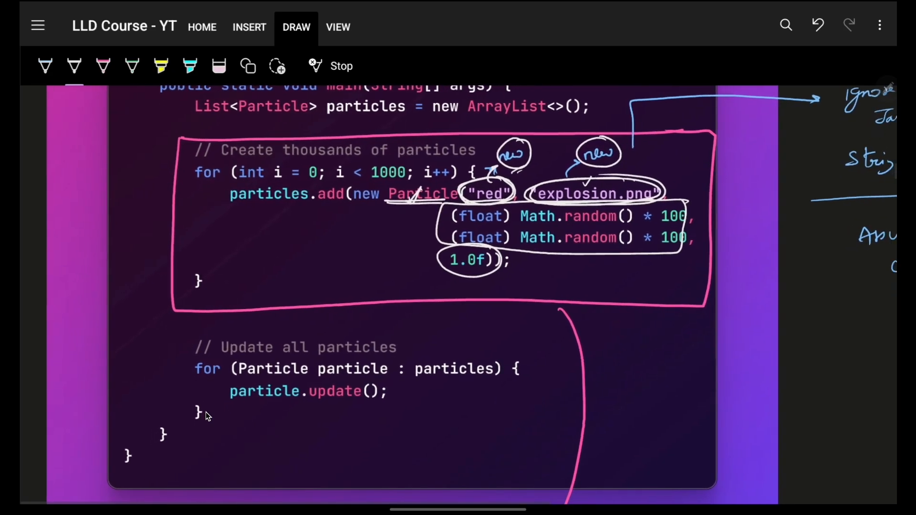
{"action": "left_click_drag", "start_coordinate": [426, 228], "coordinate": [444, 268]}
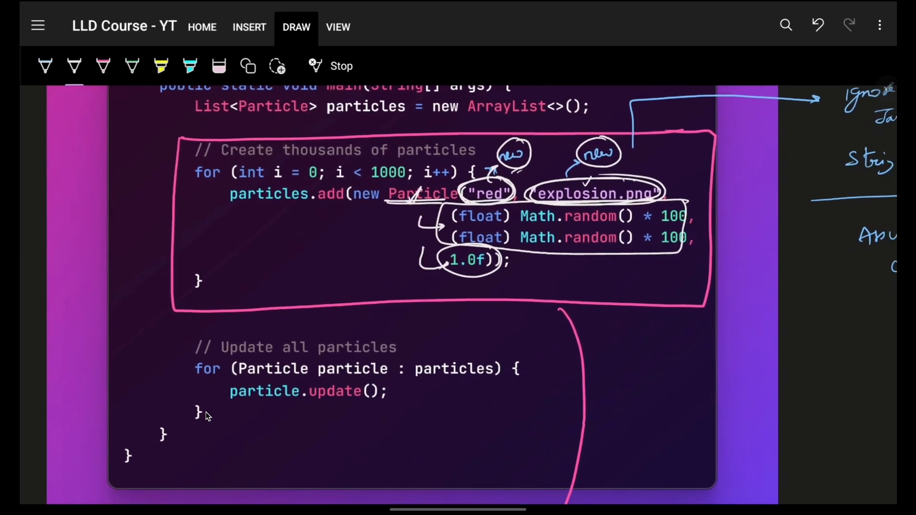
{"action": "left_click_drag", "start_coordinate": [348, 189], "coordinate": [379, 210]}
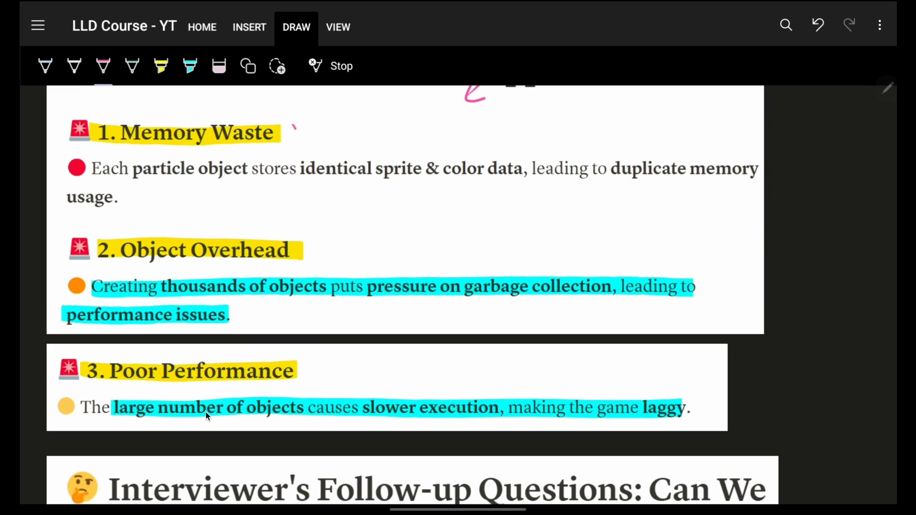
Tick Memory Waste and circle Object Overhead and garbage collection in the problems list
{"action": "left_click_drag", "start_coordinate": [292, 129], "coordinate": [302, 120]}
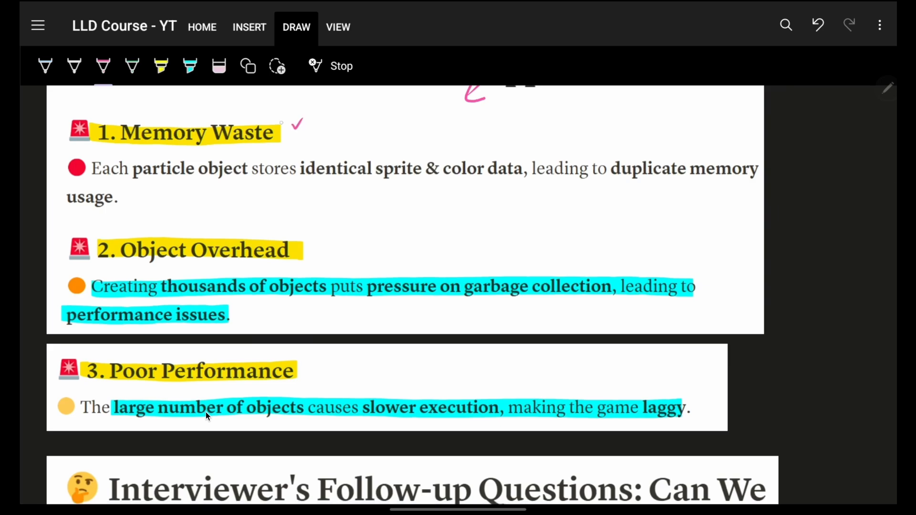
{"action": "scroll", "scroll_direction": "down", "scroll_amount": 3}
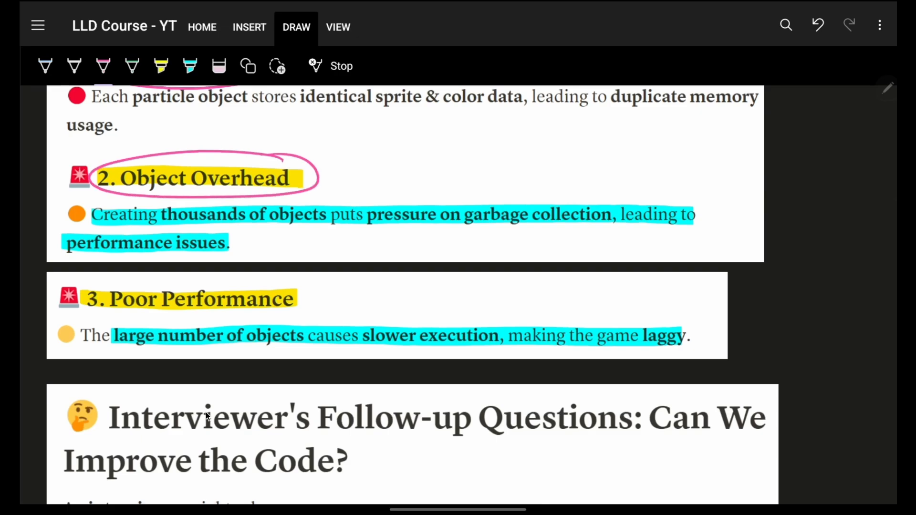
{"action": "left_click_drag", "start_coordinate": [298, 167], "coordinate": [341, 178]}
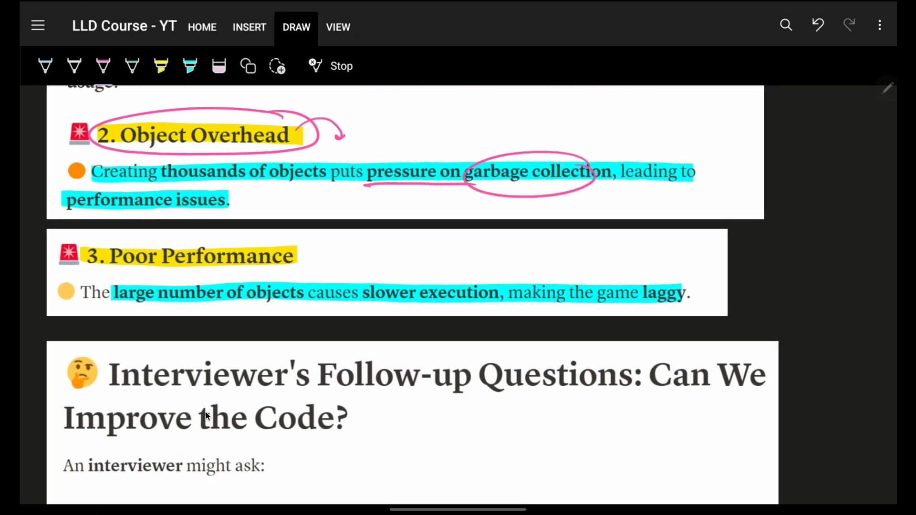
{"action": "scroll", "scroll_direction": "down", "scroll_amount": 3}
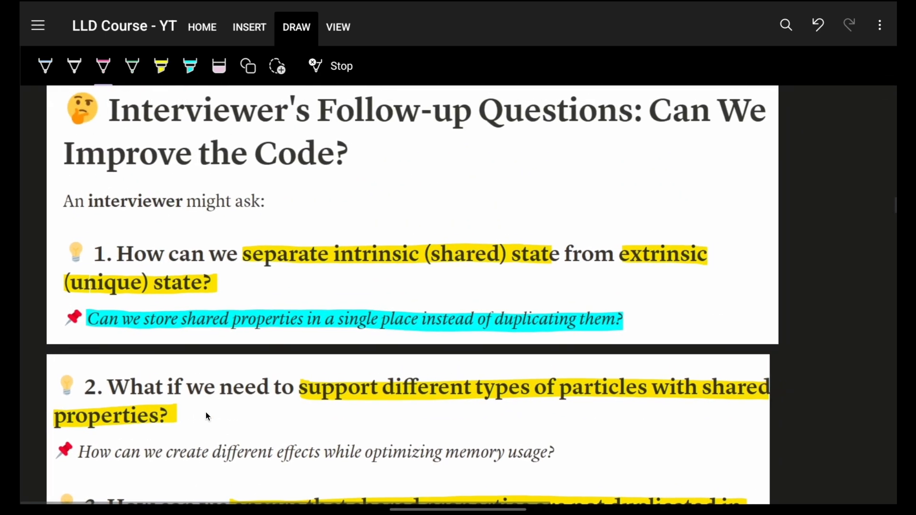
Arrow to question 1, circle (shared) state, and underline and tick extrinsic (unique) state
{"action": "left_click_drag", "start_coordinate": [406, 210], "coordinate": [405, 233]}
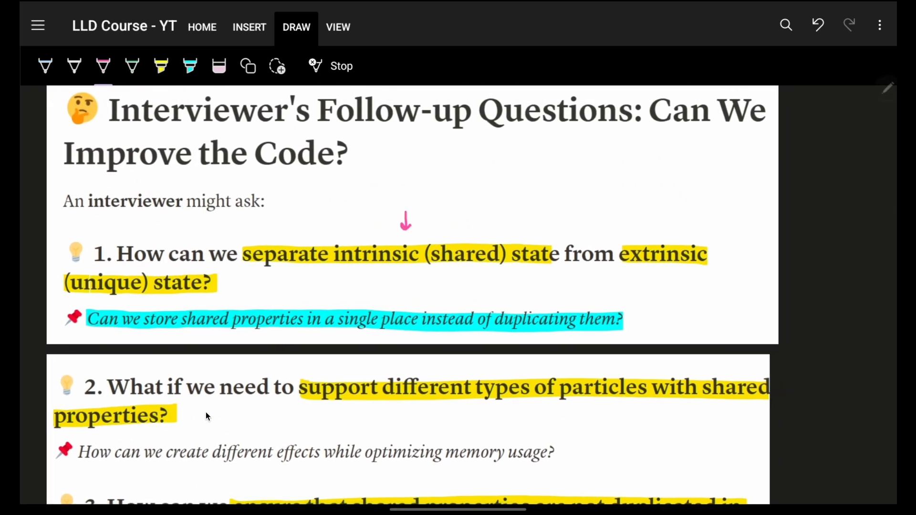
{"action": "scroll", "scroll_direction": "down", "scroll_amount": 3}
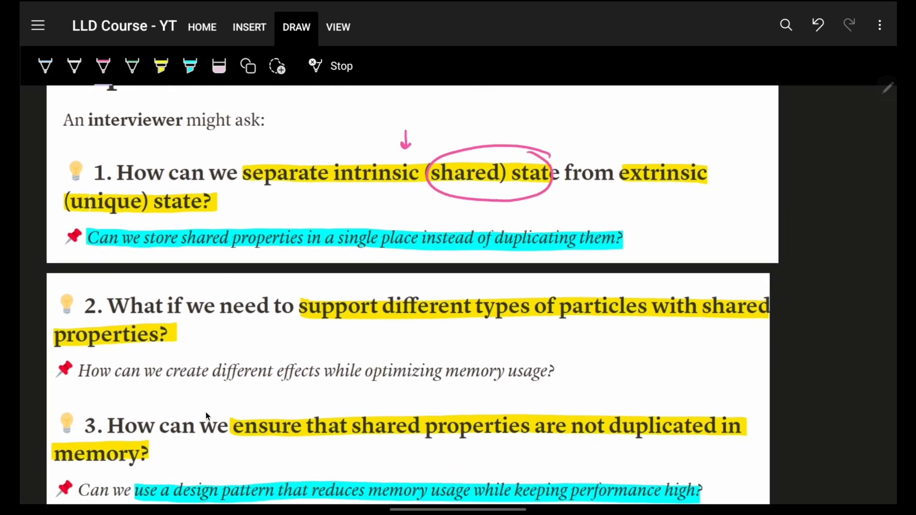
{"action": "left_click_drag", "start_coordinate": [622, 184], "coordinate": [710, 184]}
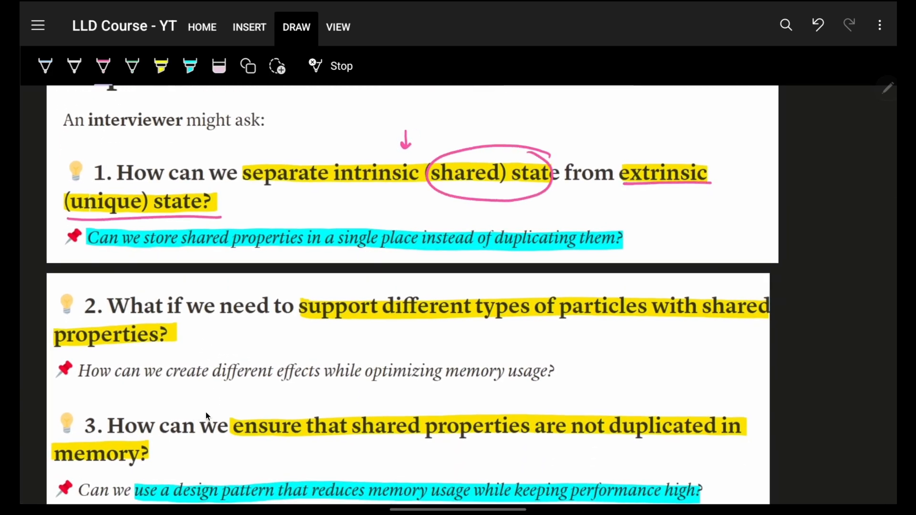
{"action": "left_click_drag", "start_coordinate": [219, 201], "coordinate": [234, 204]}
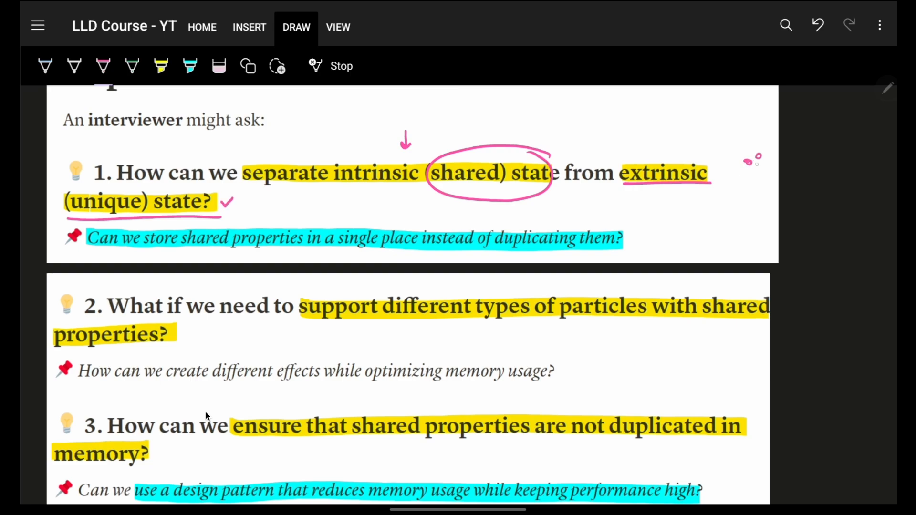
Underline different types of particles and circle shared in question 2
{"action": "left_click_drag", "start_coordinate": [762, 160], "coordinate": [795, 161]}
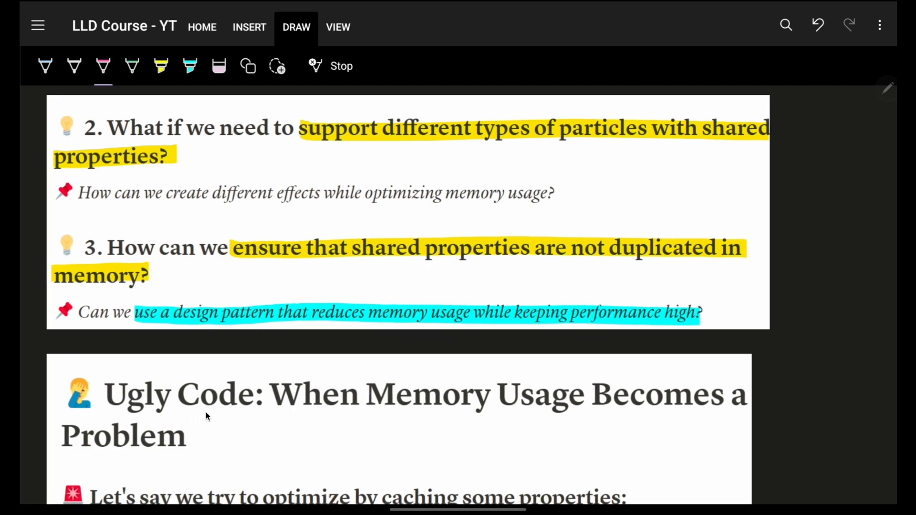
{"action": "left_click_drag", "start_coordinate": [377, 143], "coordinate": [677, 142]}
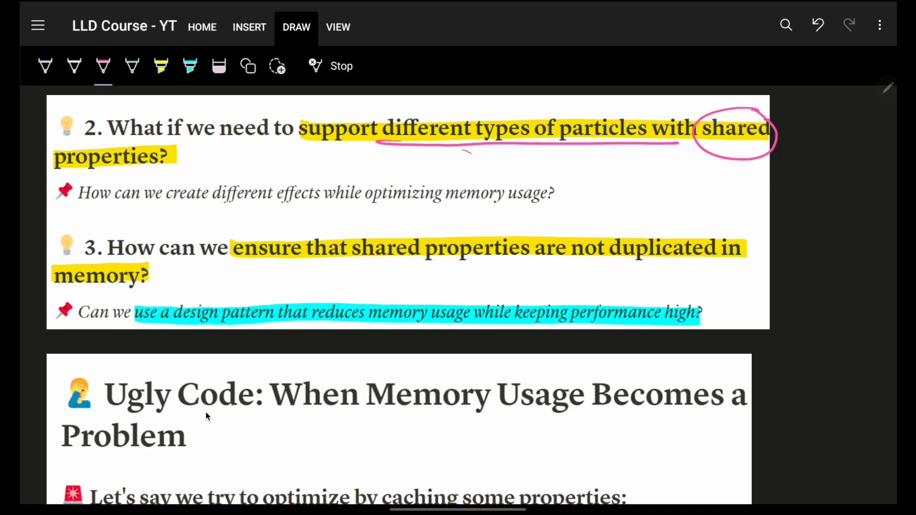
{"action": "scroll", "scroll_direction": "down", "scroll_amount": 3}
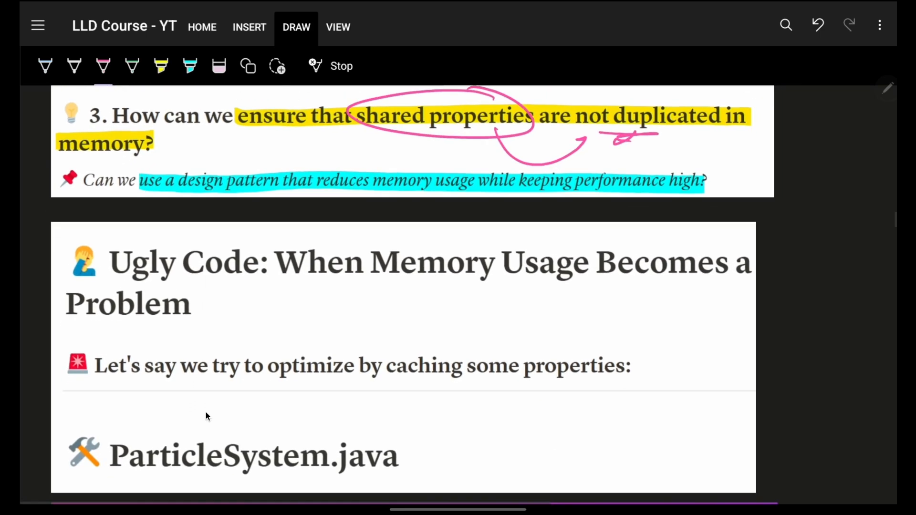
Cross out both String types in the Map<String, String> spriteCache declaration
{"action": "scroll", "scroll_direction": "down", "scroll_amount": 3}
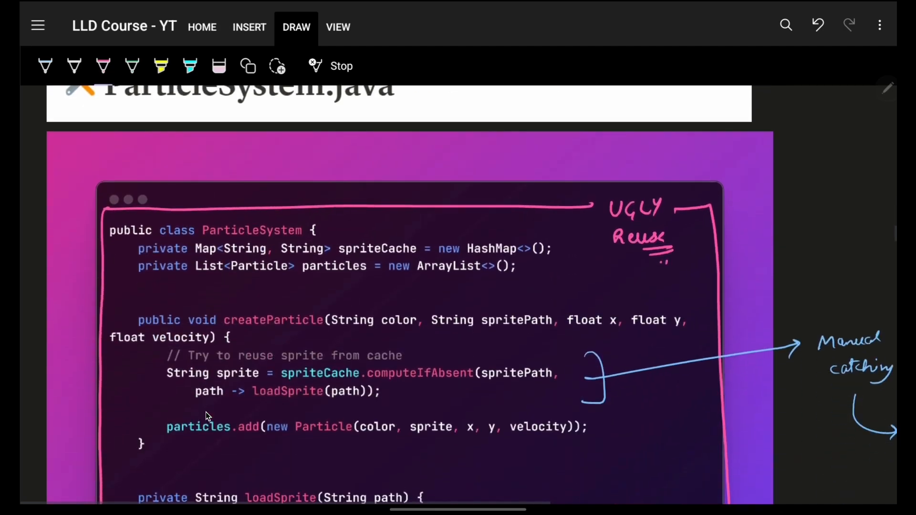
{"action": "scroll", "scroll_direction": "down", "scroll_amount": 3}
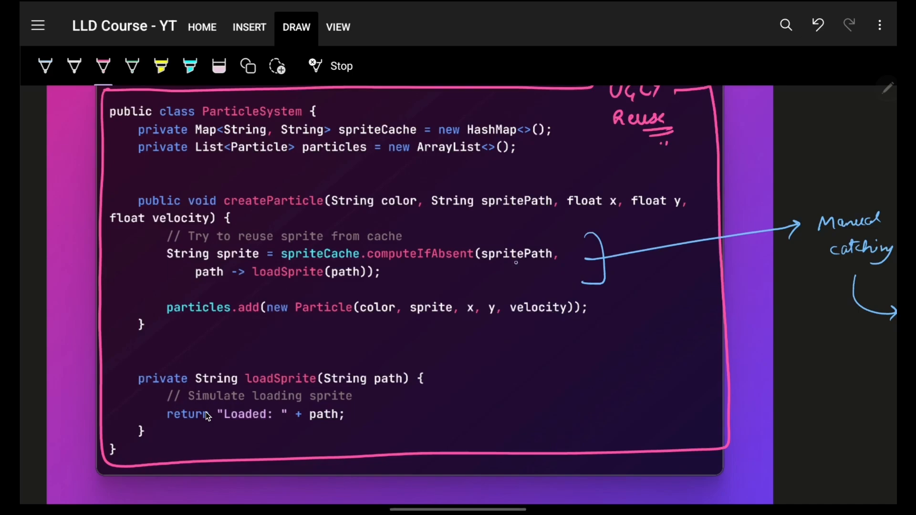
{"action": "left_click_drag", "start_coordinate": [487, 264], "coordinate": [546, 263]}
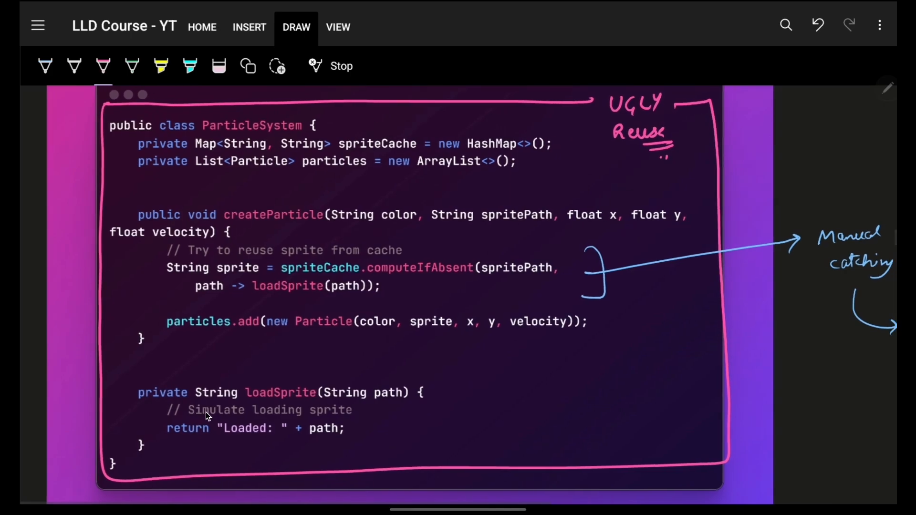
{"action": "left_click_drag", "start_coordinate": [225, 146], "coordinate": [330, 143]}
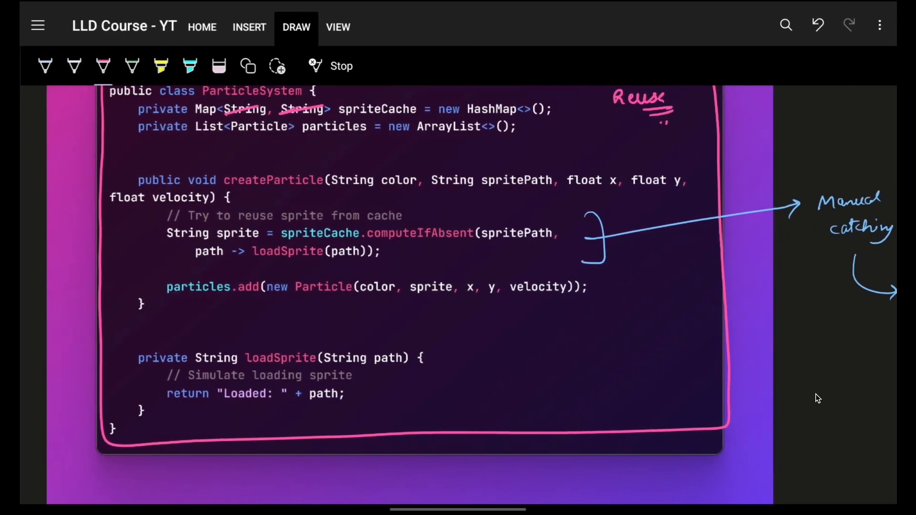
{"action": "scroll", "scroll_direction": "down", "scroll_amount": 3}
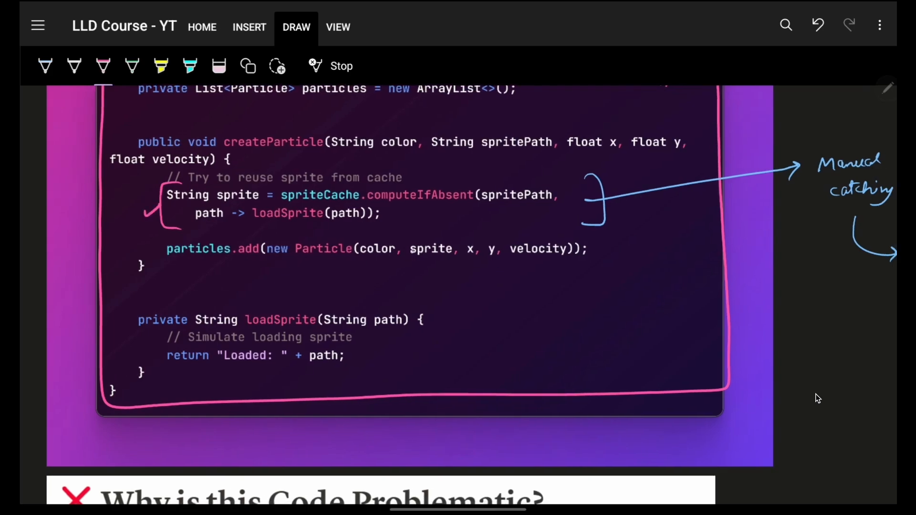
Circle the sprite argument with an arrow and tick the computeIfAbsent caching lines
{"action": "left_click_drag", "start_coordinate": [426, 216], "coordinate": [408, 260]}
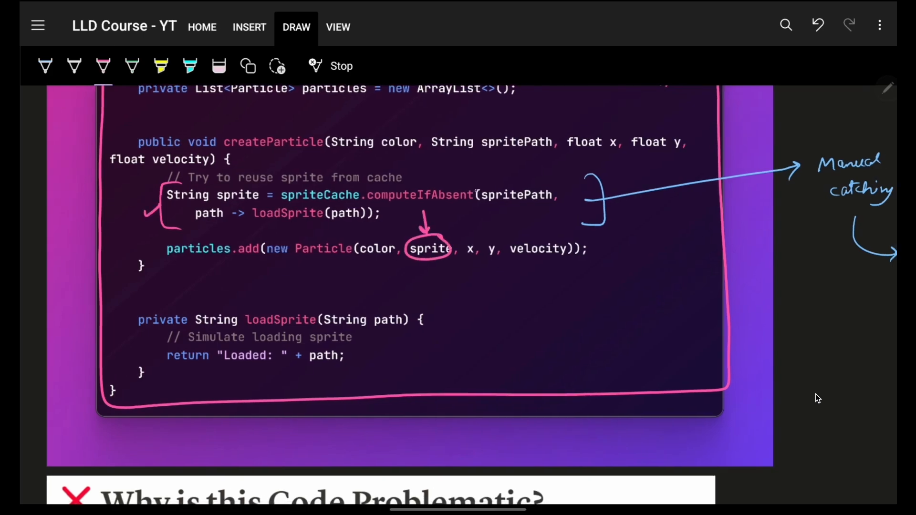
{"action": "left_click_drag", "start_coordinate": [461, 184], "coordinate": [479, 169]}
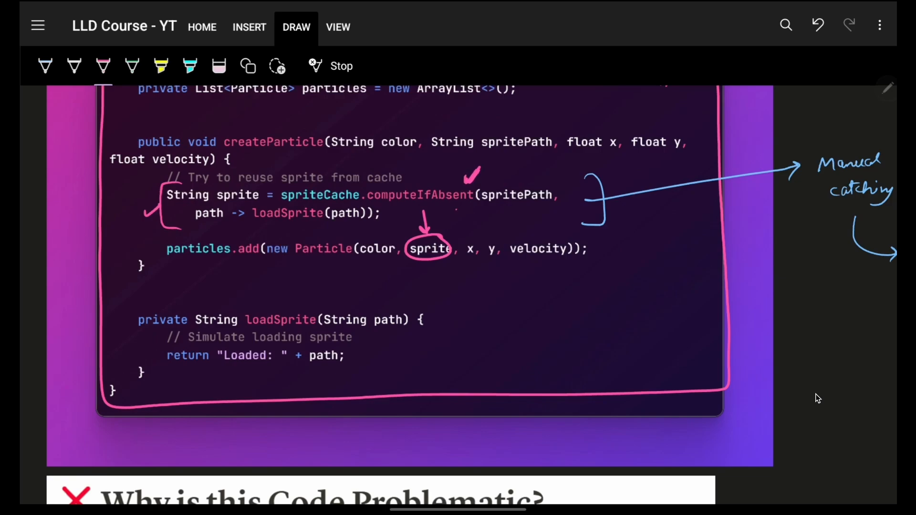
{"action": "left_click_drag", "start_coordinate": [452, 208], "coordinate": [461, 228]}
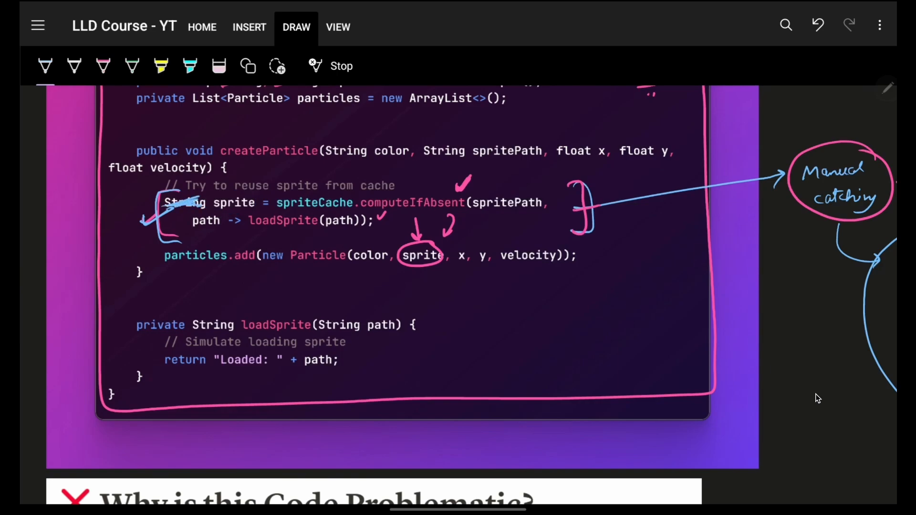
Circle the Manual caching note and link the cached sprite to its use in particles.add
{"action": "left_click_drag", "start_coordinate": [210, 202], "coordinate": [260, 203]}
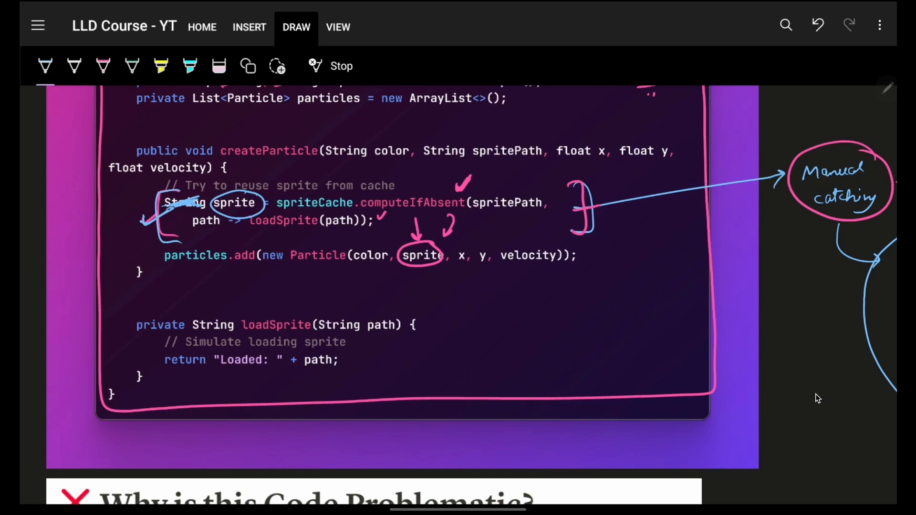
{"action": "left_click_drag", "start_coordinate": [263, 205], "coordinate": [371, 152]}
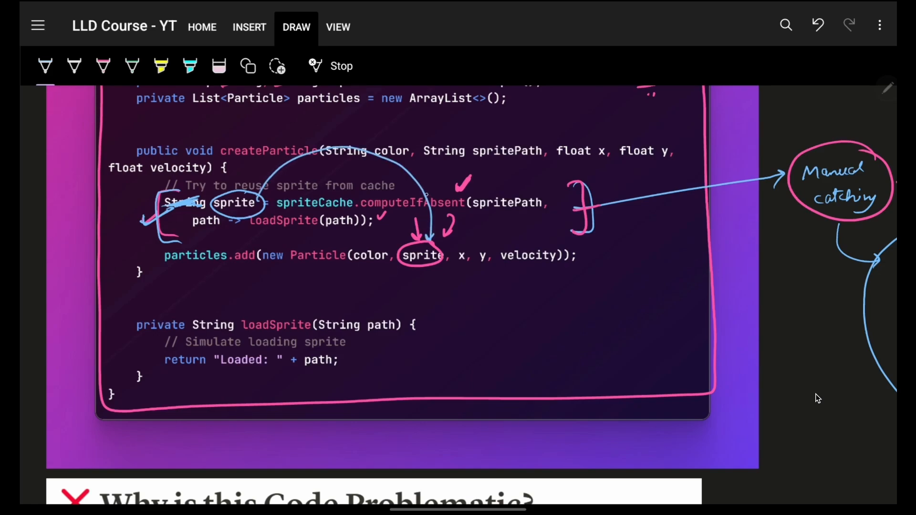
{"action": "scroll", "scroll_direction": "down", "scroll_amount": 3}
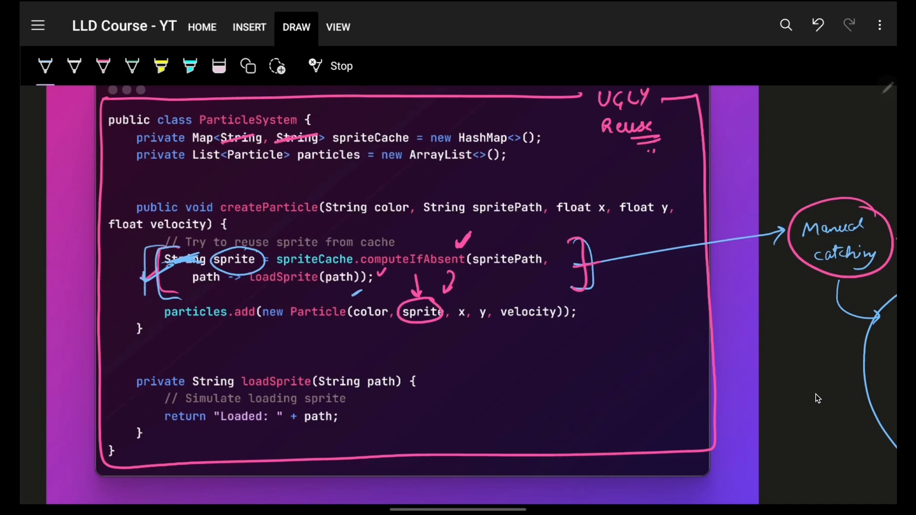
{"action": "scroll", "scroll_direction": "down", "scroll_amount": 3}
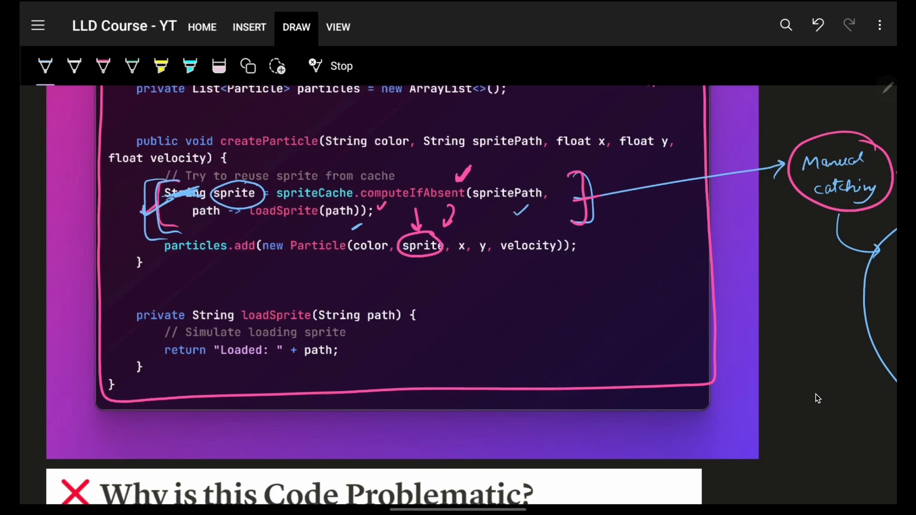
{"action": "scroll", "scroll_direction": "down", "scroll_amount": 3}
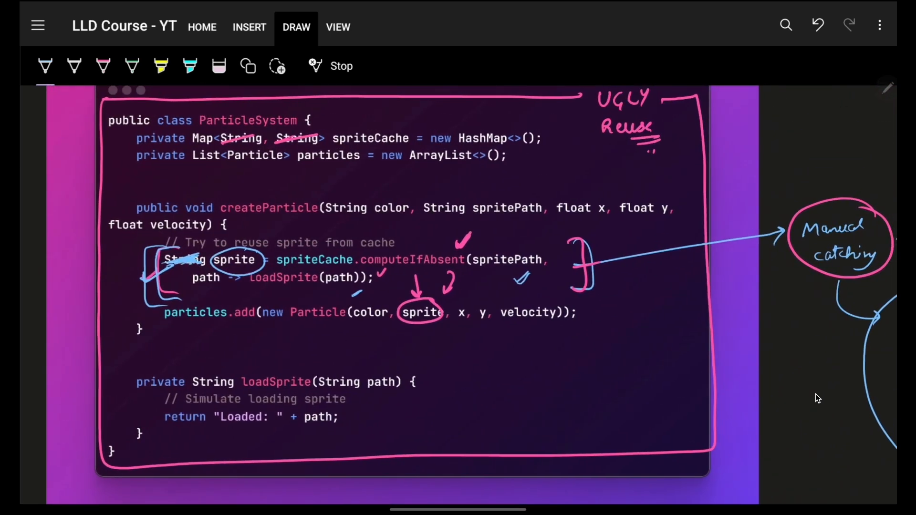
Tick the Complex Management heading
{"action": "scroll", "scroll_direction": "down", "scroll_amount": 3}
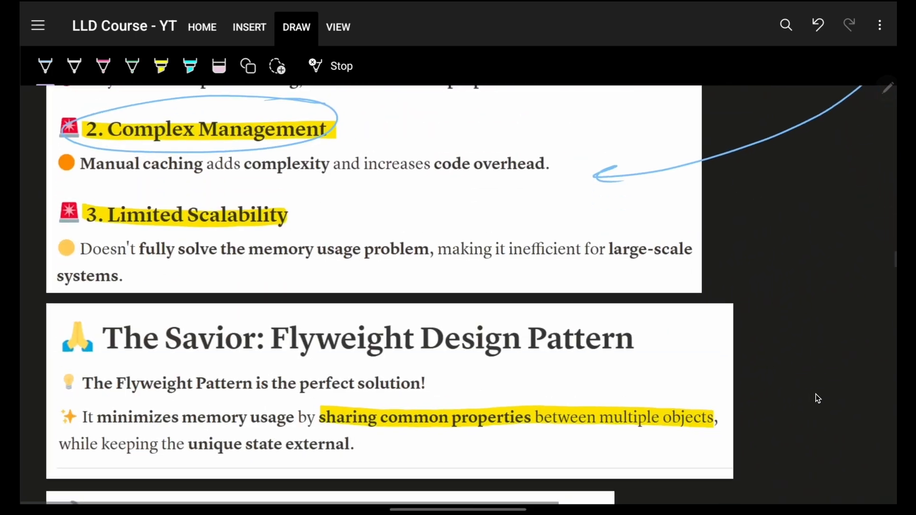
{"action": "left_click_drag", "start_coordinate": [219, 137], "coordinate": [231, 146]}
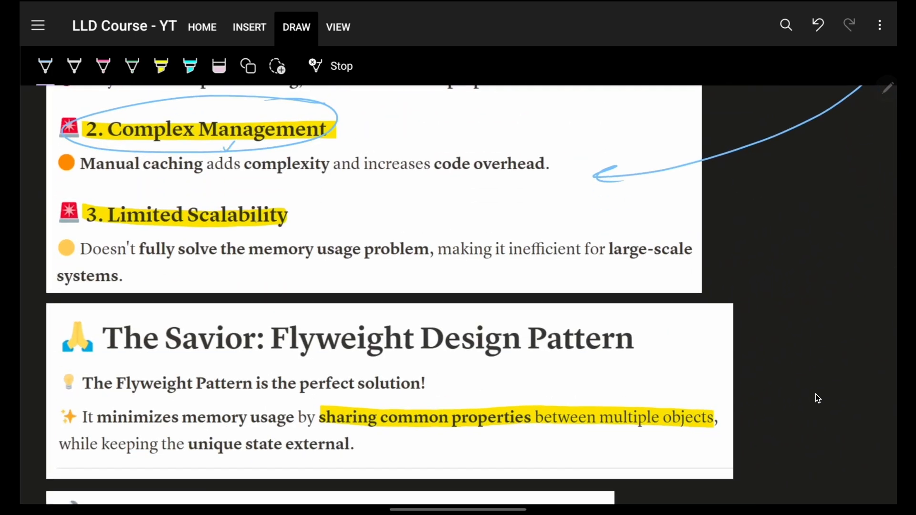
{"action": "scroll", "scroll_direction": "down", "scroll_amount": 3}
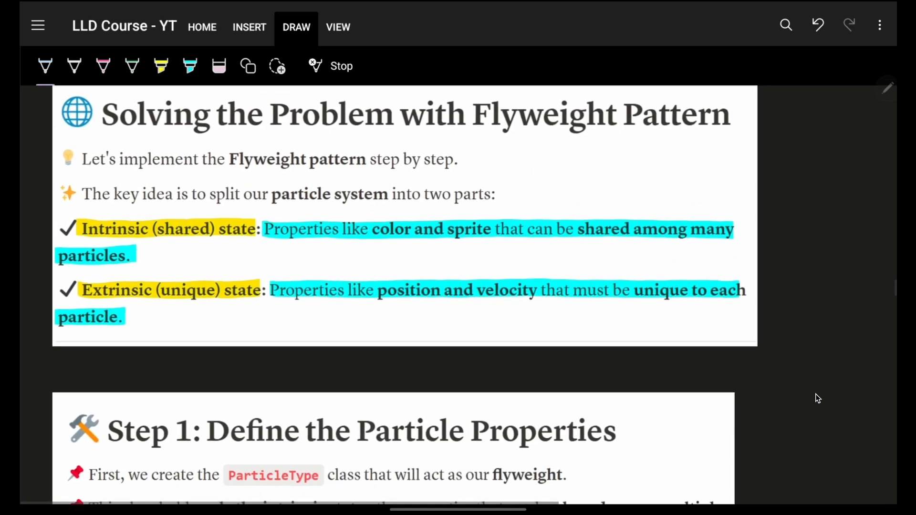
{"action": "scroll", "scroll_direction": "down", "scroll_amount": 3}
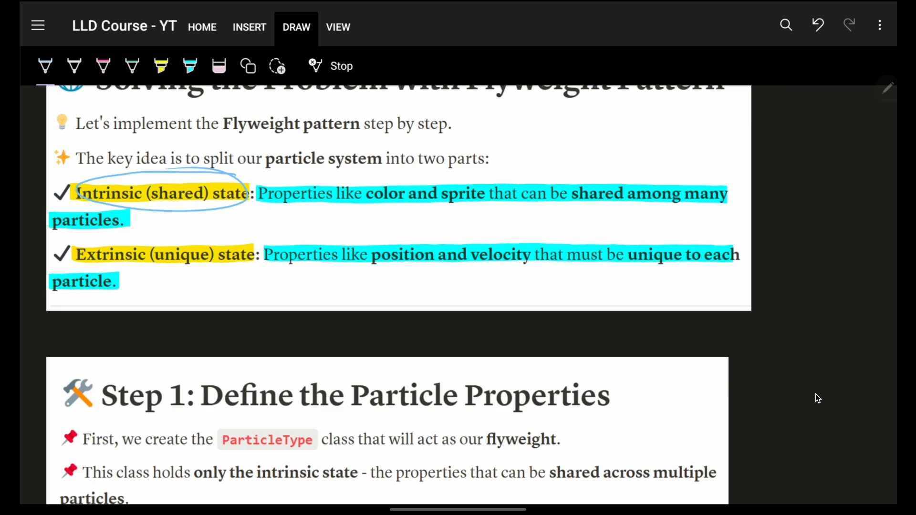
Circle Intrinsic (shared) state and sprite, with arrows across the intrinsic state description
{"action": "left_click_drag", "start_coordinate": [362, 193], "coordinate": [477, 205]}
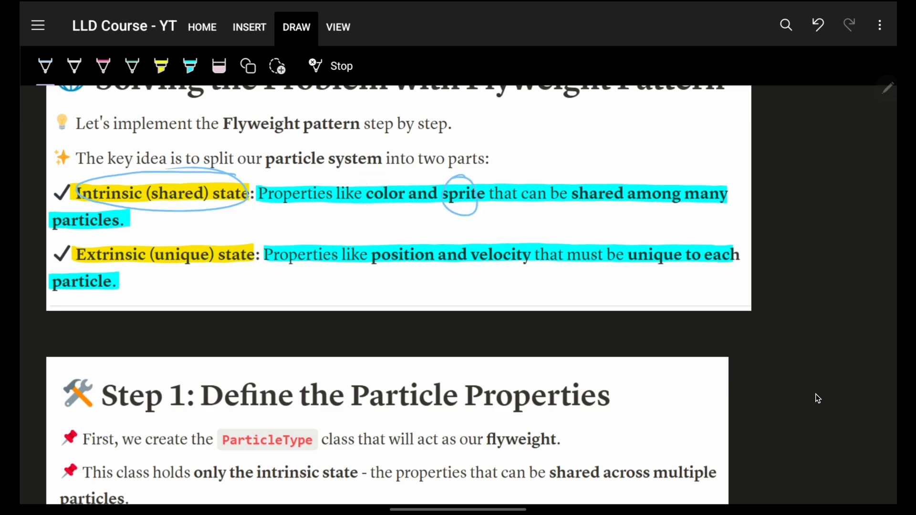
{"action": "left_click_drag", "start_coordinate": [491, 169], "coordinate": [724, 210]}
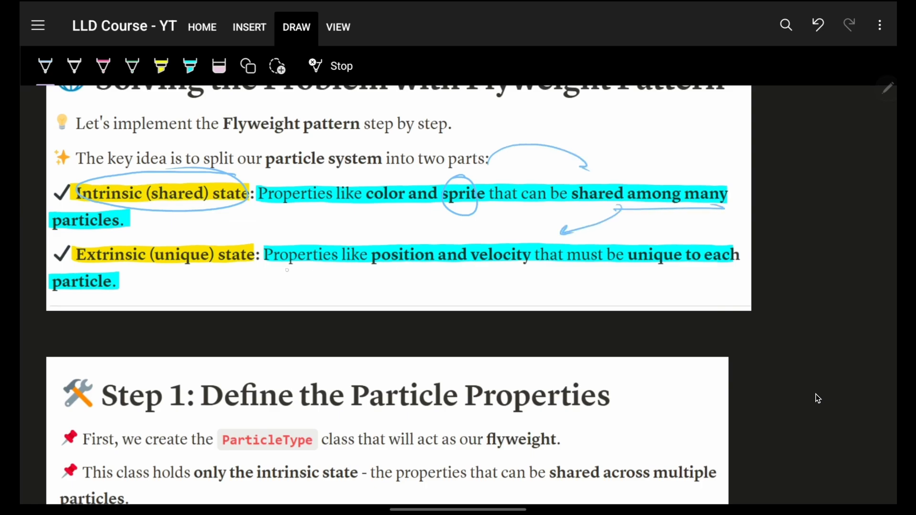
{"action": "left_click_drag", "start_coordinate": [281, 257], "coordinate": [526, 257]}
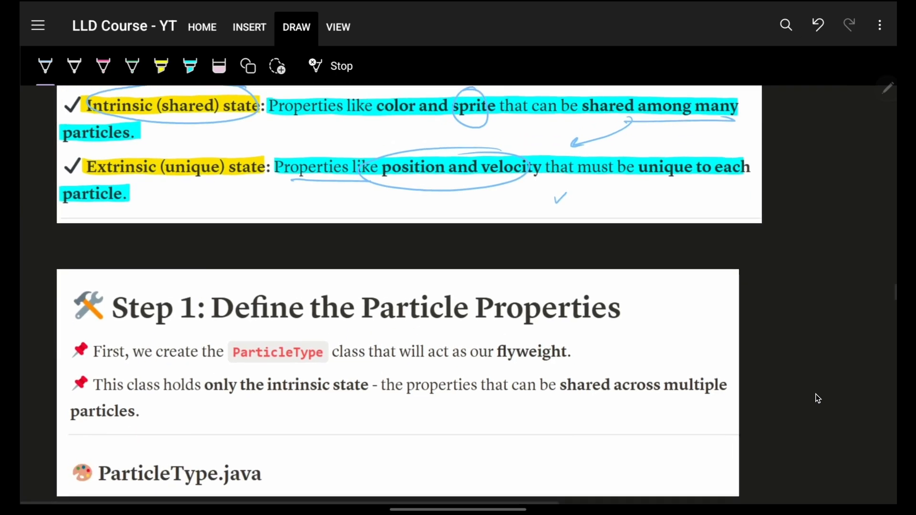
Circle the color and sprite fields in ParticleType.java and the ParticleTypeFactory class name in blue
{"action": "scroll", "scroll_direction": "down", "scroll_amount": 3}
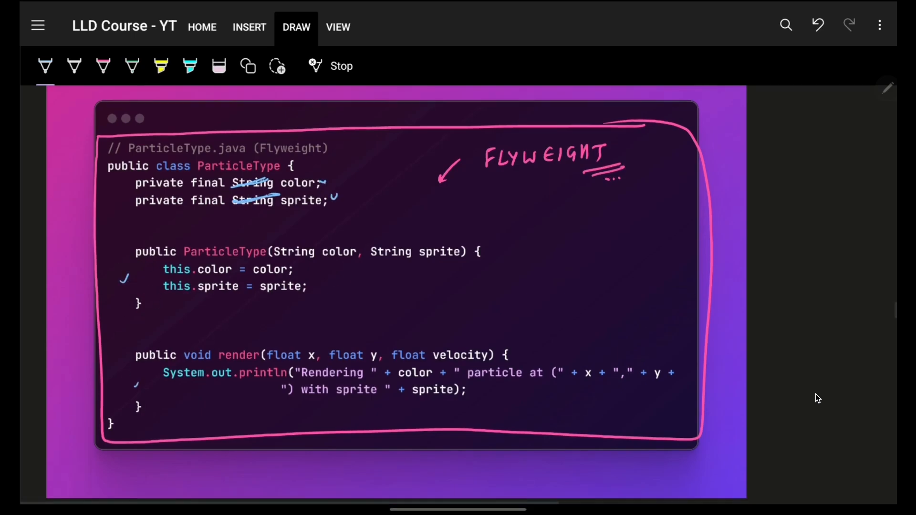
{"action": "scroll", "scroll_direction": "down", "scroll_amount": 3}
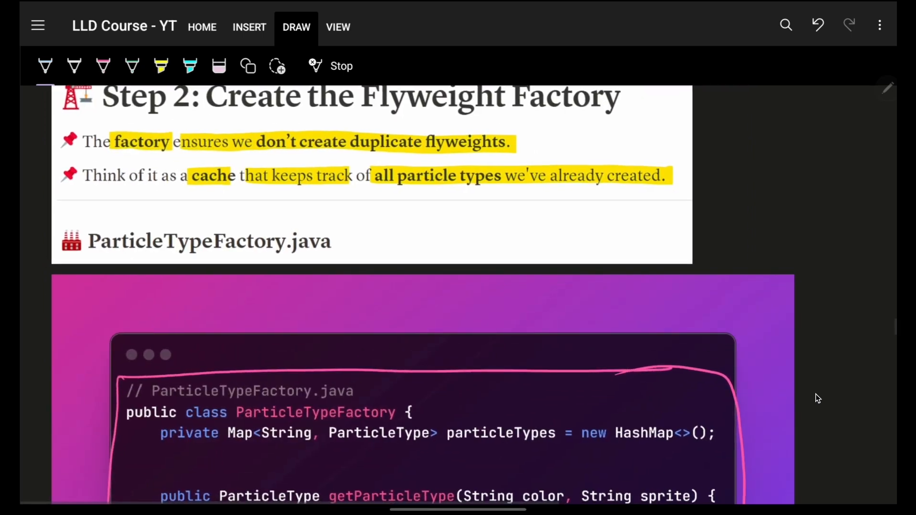
{"action": "scroll", "scroll_direction": "down", "scroll_amount": 3}
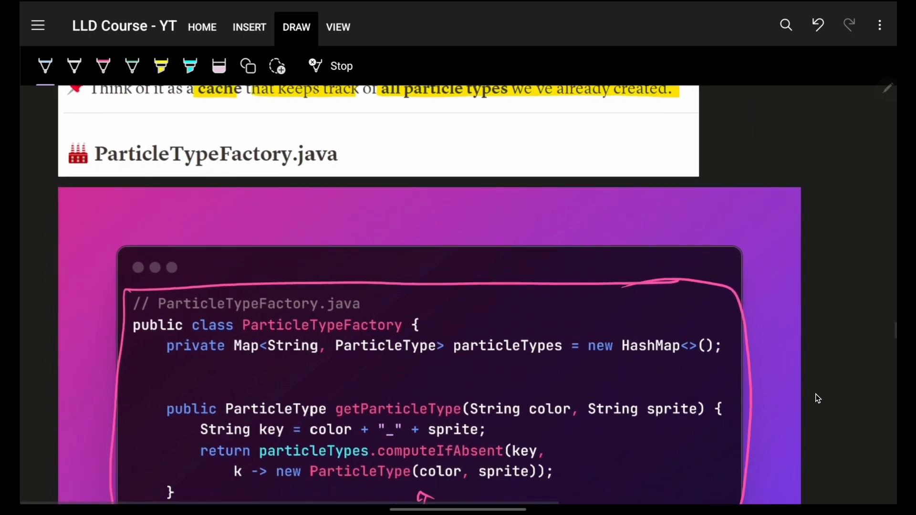
{"action": "scroll", "scroll_direction": "down", "scroll_amount": 3}
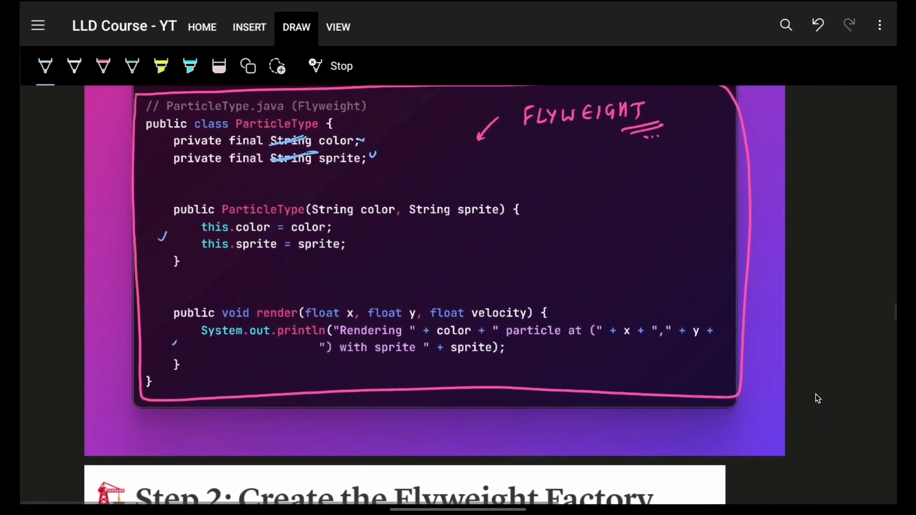
{"action": "scroll", "scroll_direction": "down", "scroll_amount": 3}
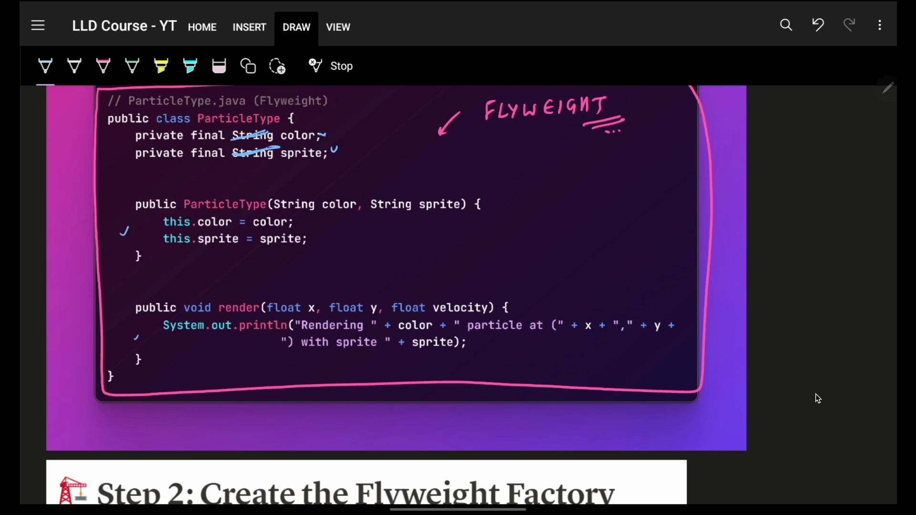
{"action": "left_click_drag", "start_coordinate": [281, 117], "coordinate": [347, 164]}
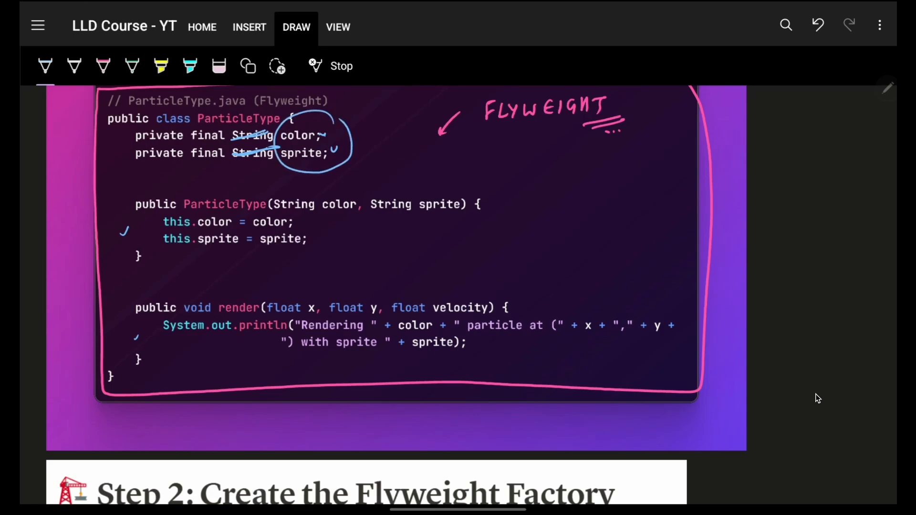
{"action": "left_click_drag", "start_coordinate": [351, 123], "coordinate": [362, 158]}
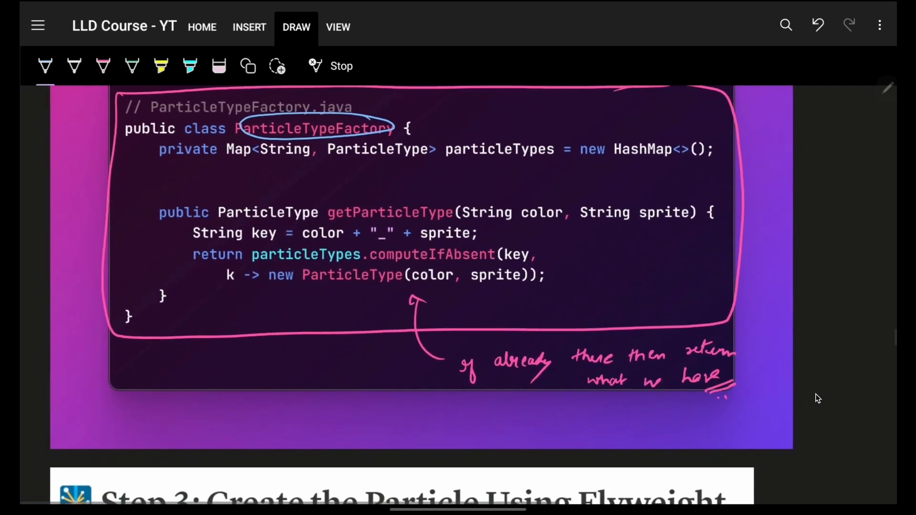
Circle the String key type, underline computeIfAbsent and new ParticleType, and bracket the factory code
{"action": "scroll", "scroll_direction": "down", "scroll_amount": 3}
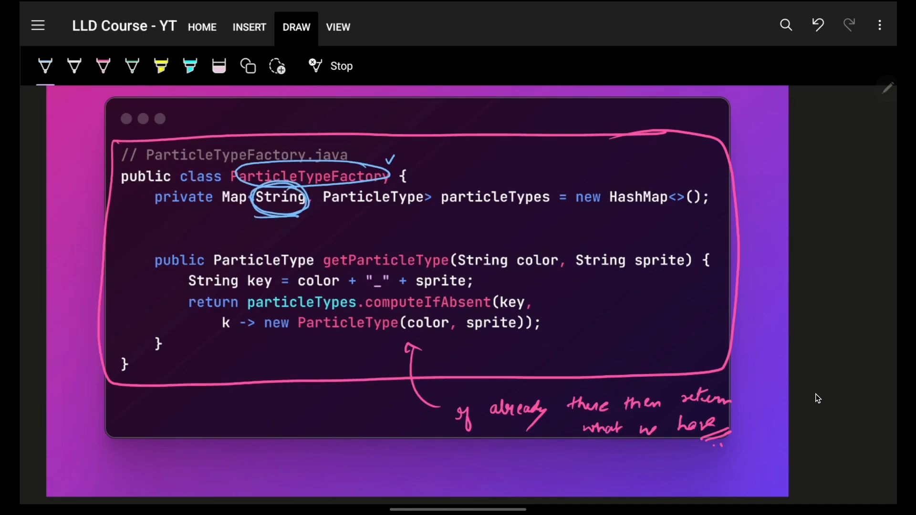
{"action": "left_click_drag", "start_coordinate": [297, 292], "coordinate": [424, 293]}
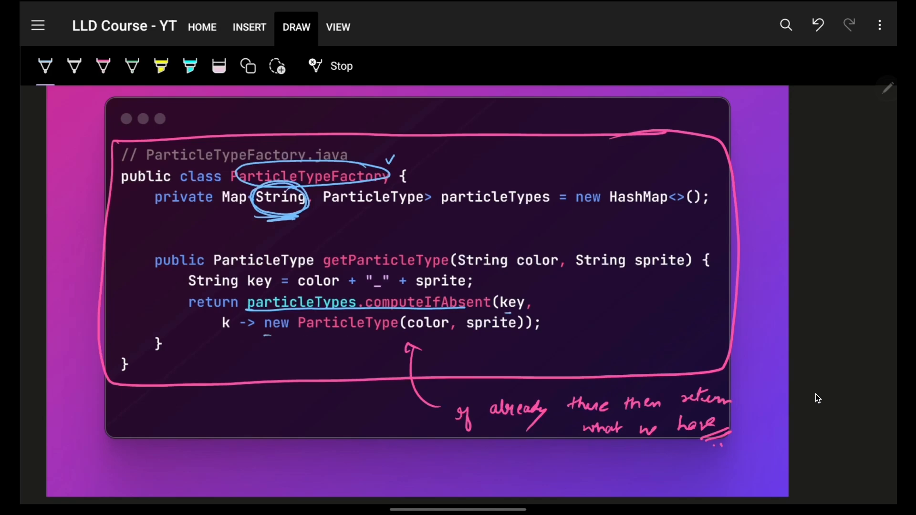
{"action": "left_click_drag", "start_coordinate": [263, 336], "coordinate": [388, 333]}
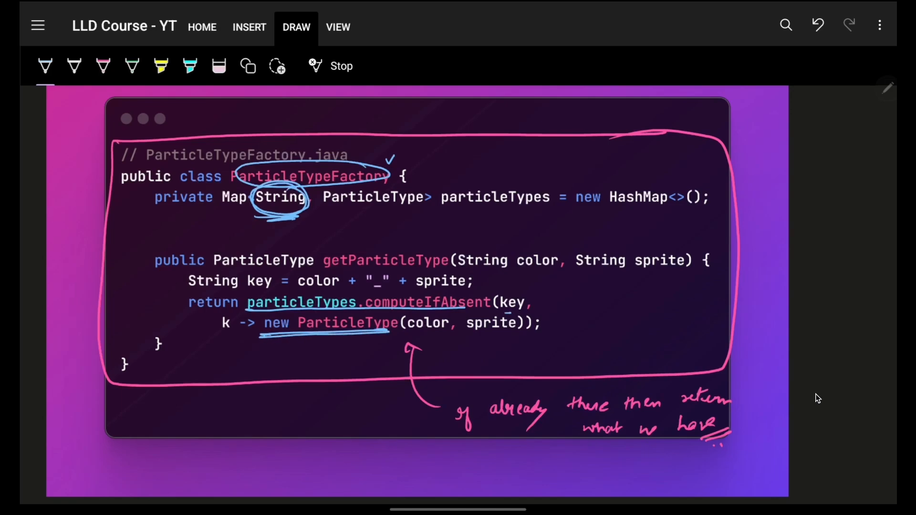
{"action": "left_click_drag", "start_coordinate": [321, 351], "coordinate": [336, 342]}
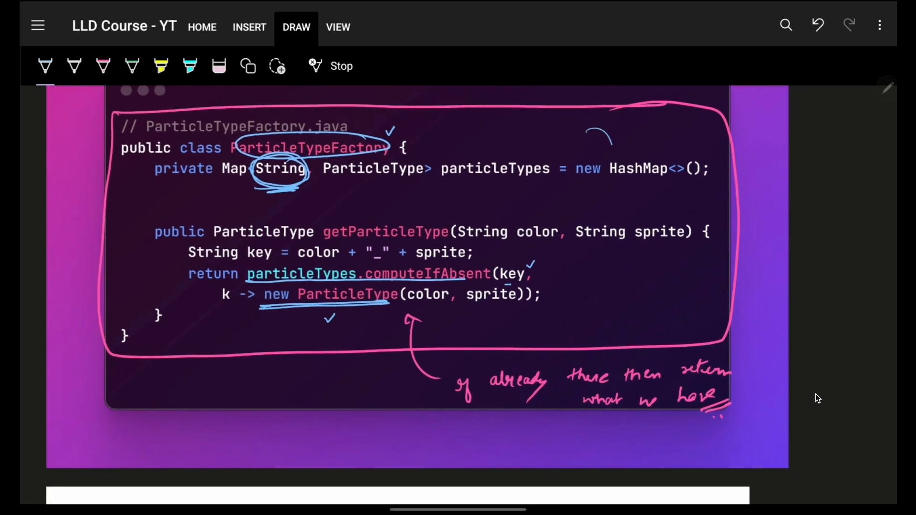
{"action": "left_click_drag", "start_coordinate": [614, 128], "coordinate": [613, 339]}
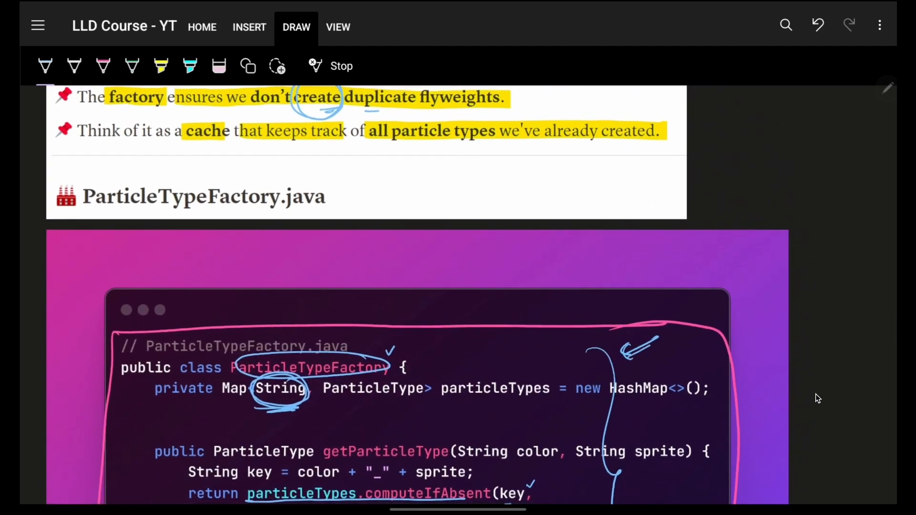
Circle the ParticleType type constructor parameter in Particle.java in blue
{"action": "scroll", "scroll_direction": "down", "scroll_amount": 3}
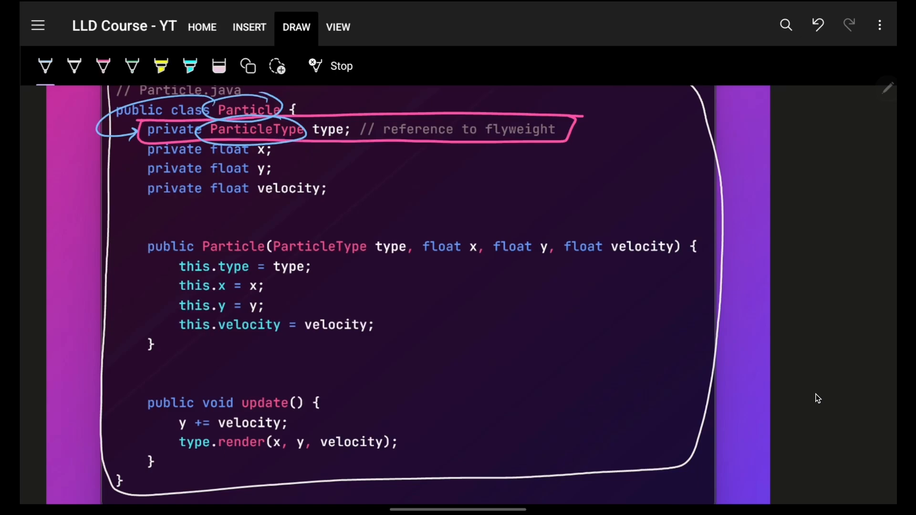
{"action": "left_click_drag", "start_coordinate": [275, 245], "coordinate": [408, 246]}
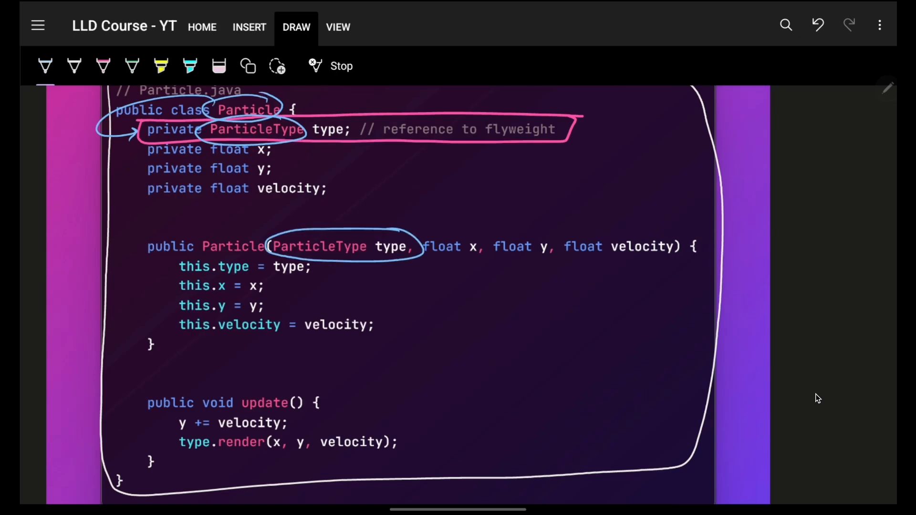
{"action": "scroll", "scroll_direction": "down", "scroll_amount": 3}
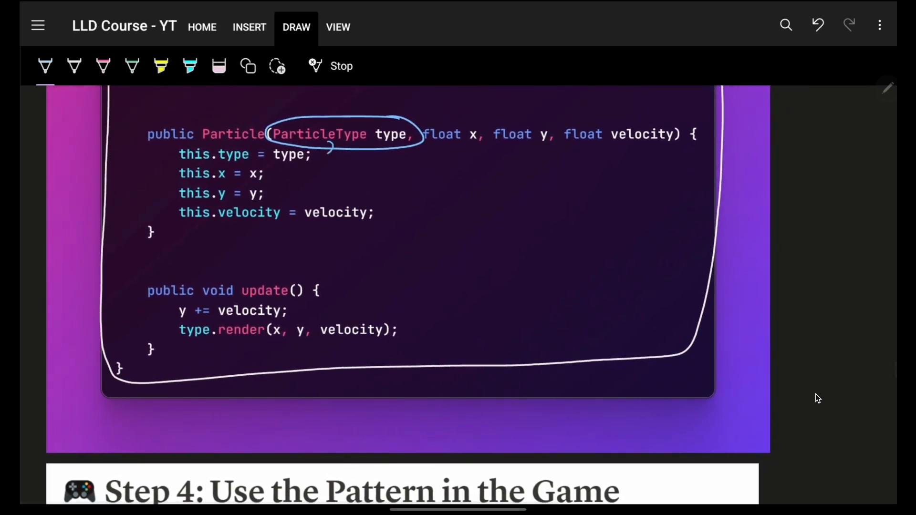
{"action": "scroll", "scroll_direction": "down", "scroll_amount": 3}
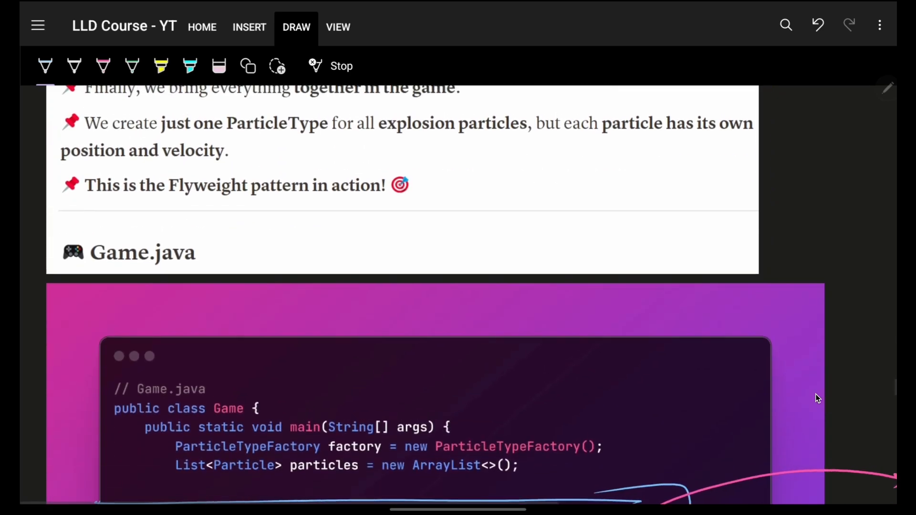
Circle explosionType, underline red, and mark explosionType and the new Particle call in Game.java
{"action": "scroll", "scroll_direction": "down", "scroll_amount": 3}
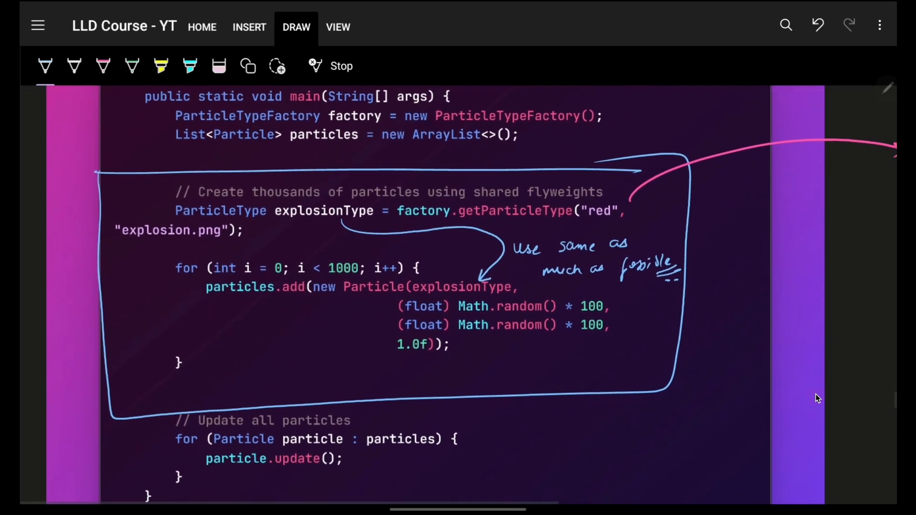
{"action": "left_click_drag", "start_coordinate": [275, 210], "coordinate": [368, 213]}
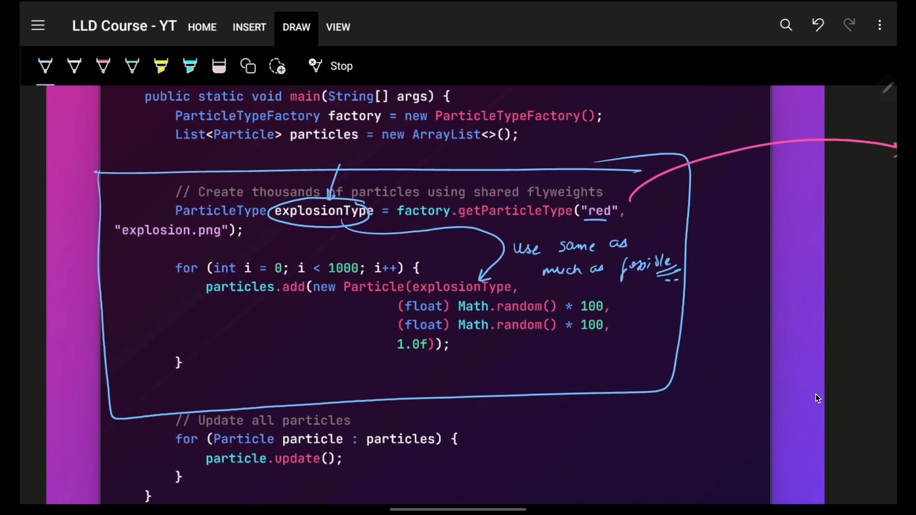
{"action": "left_click_drag", "start_coordinate": [335, 299], "coordinate": [397, 296]}
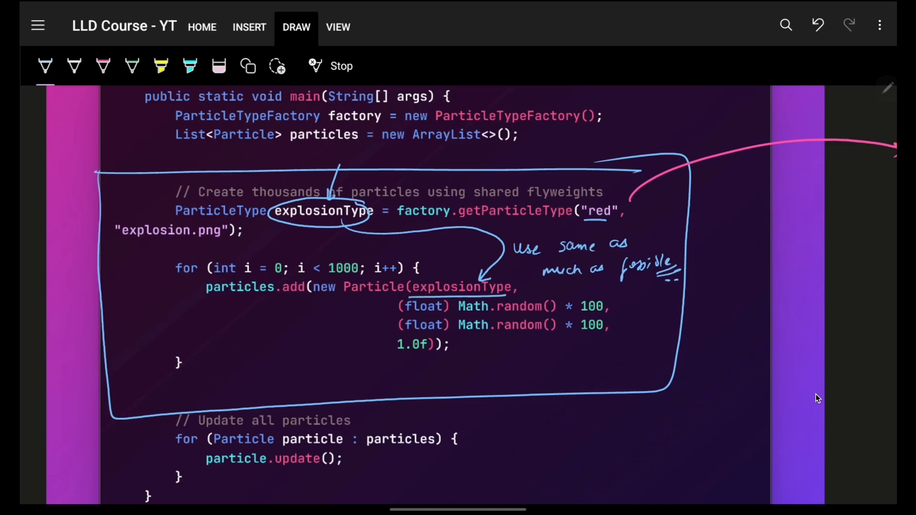
{"action": "left_click_drag", "start_coordinate": [408, 286], "coordinate": [514, 286]}
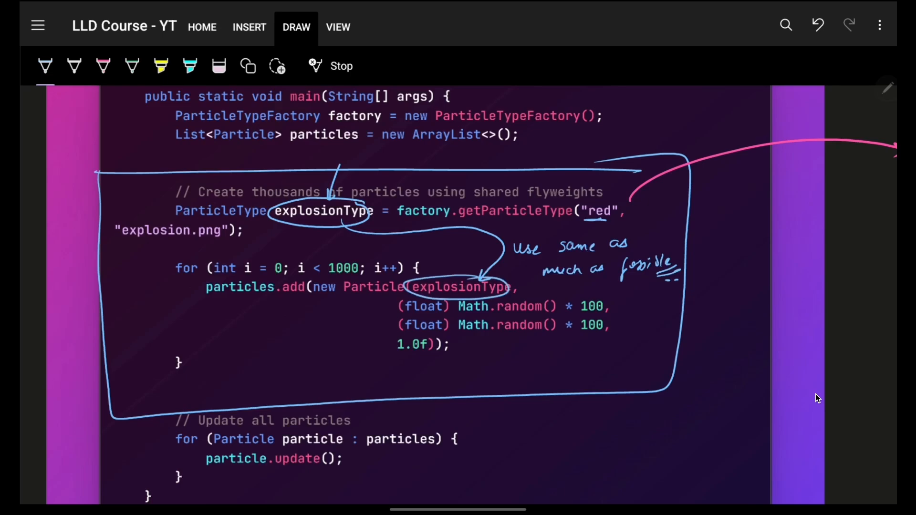
{"action": "left_click_drag", "start_coordinate": [303, 275], "coordinate": [333, 297]}
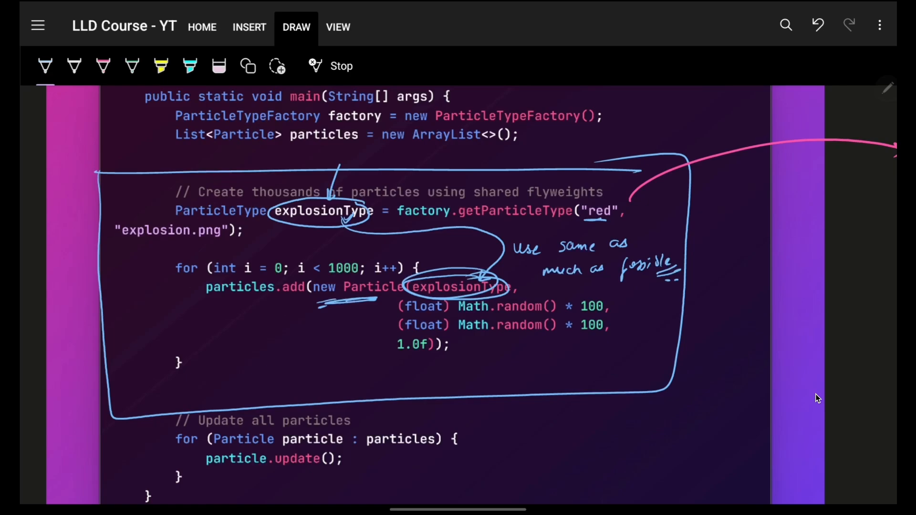
Draw an arrow from the class code into the margin and sketch a box beside ParticleType
{"action": "scroll", "scroll_direction": "down", "scroll_amount": 3}
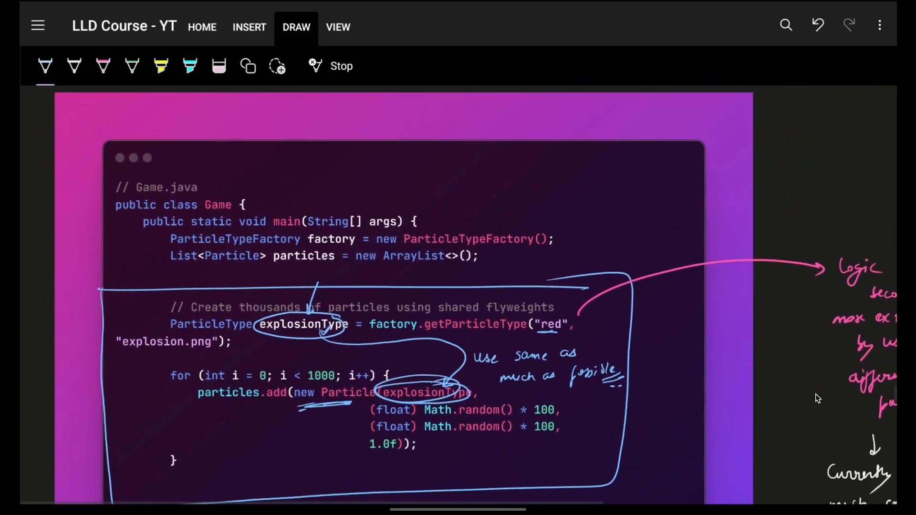
{"action": "scroll", "scroll_direction": "down", "scroll_amount": 3}
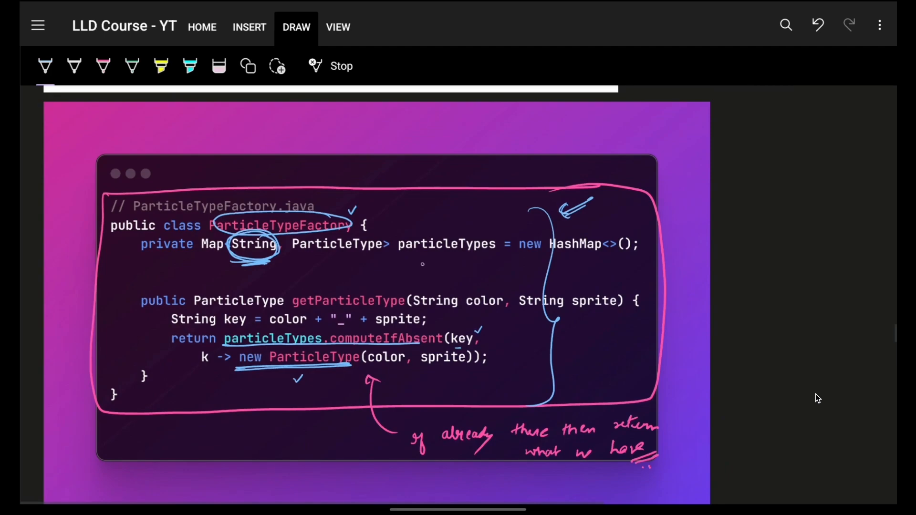
{"action": "scroll", "scroll_direction": "down", "scroll_amount": 3}
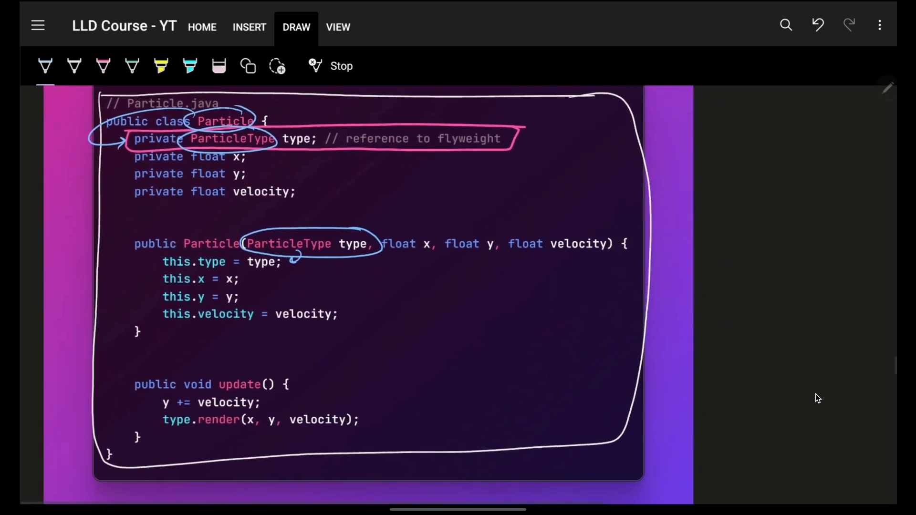
{"action": "left_click_drag", "start_coordinate": [415, 195], "coordinate": [757, 172]}
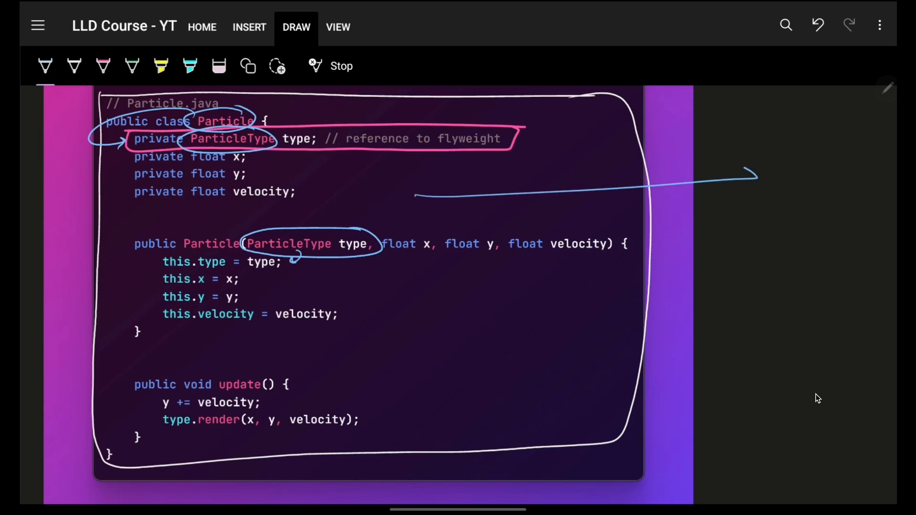
{"action": "left_click_drag", "start_coordinate": [754, 182], "coordinate": [818, 257]}
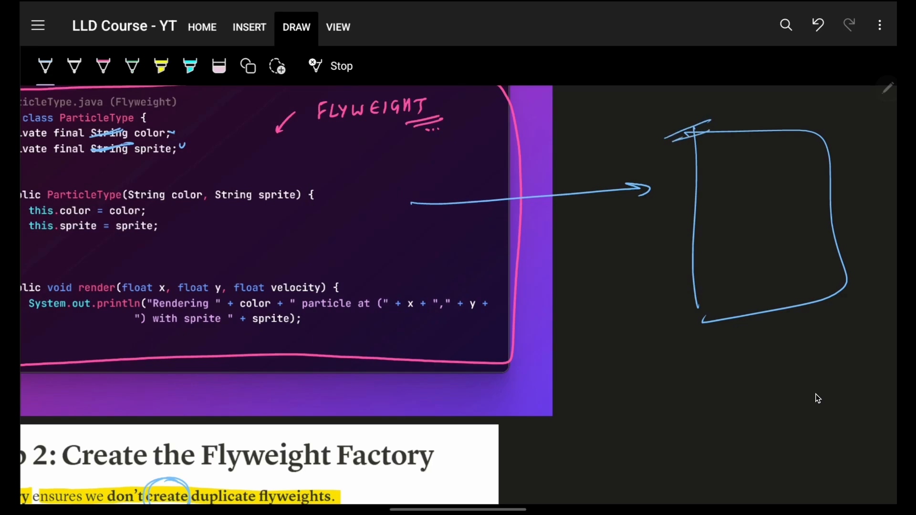
{"action": "scroll", "scroll_direction": "down", "scroll_amount": 3}
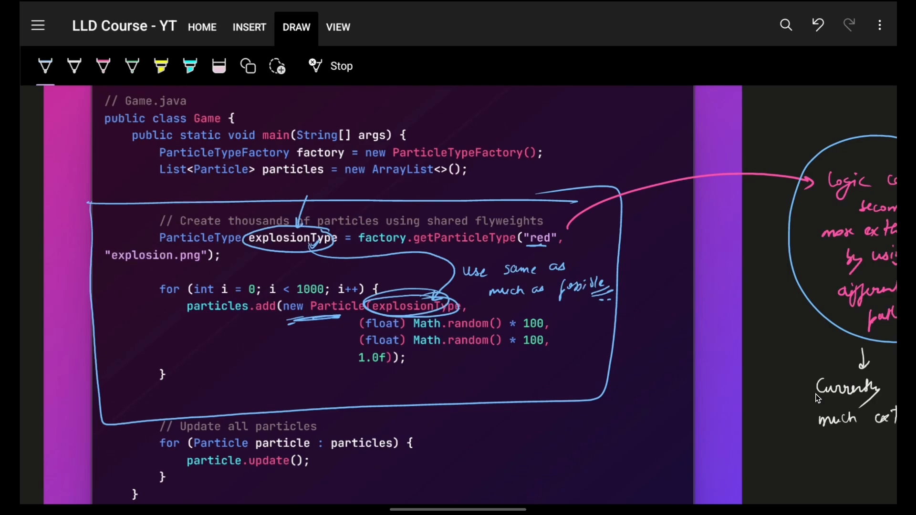
Draw a blue tick under new Particle and scroll toward the Flyweight magic notes
{"action": "scroll", "scroll_direction": "down", "scroll_amount": 3}
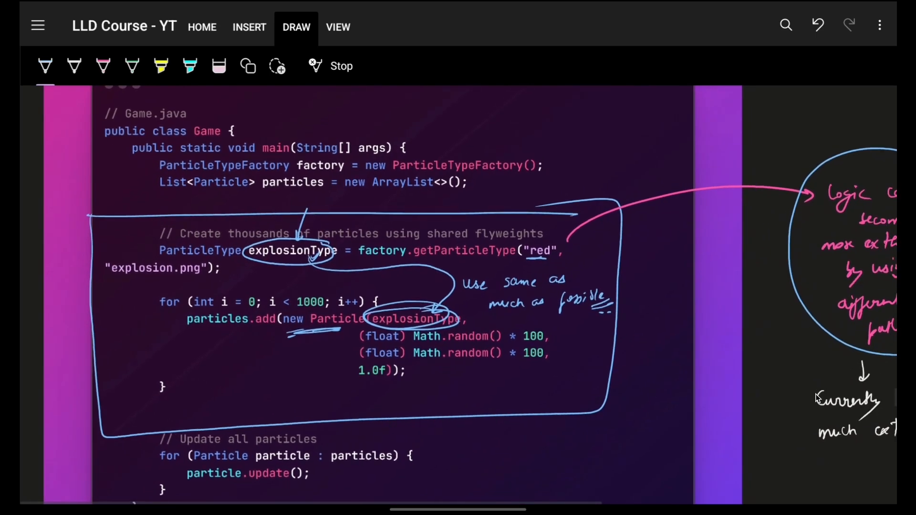
{"action": "left_click_drag", "start_coordinate": [108, 277], "coordinate": [219, 272]}
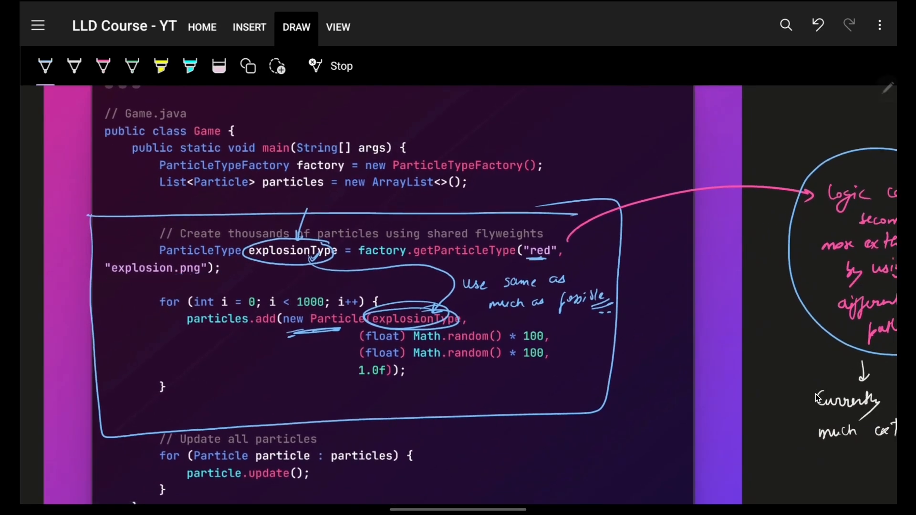
{"action": "scroll", "scroll_direction": "down", "scroll_amount": 3}
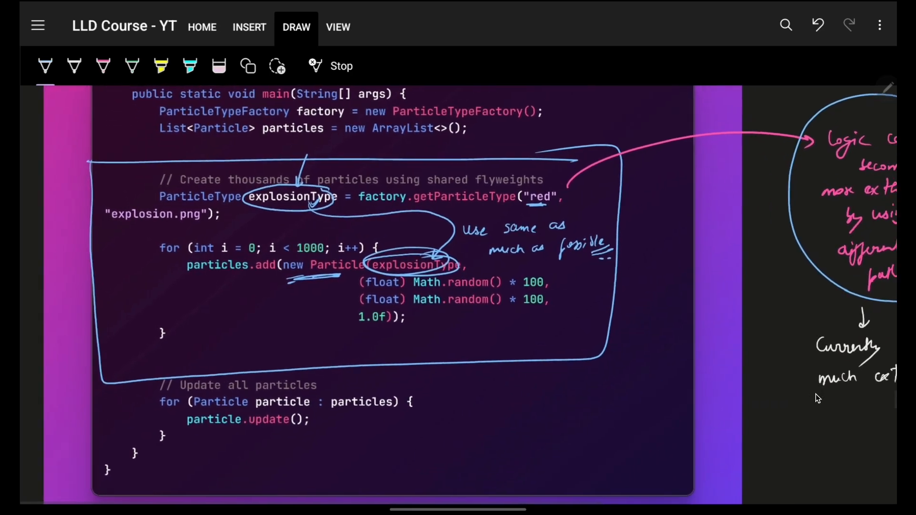
{"action": "scroll", "scroll_direction": "down", "scroll_amount": 3}
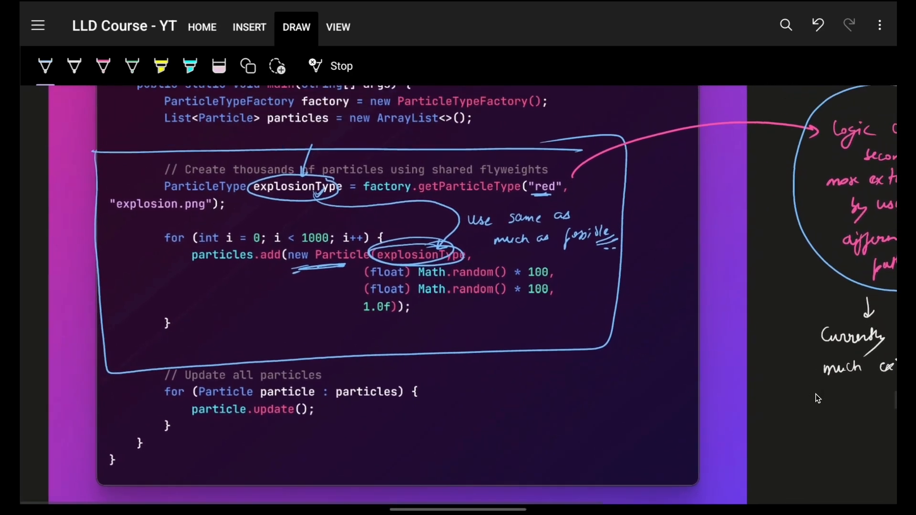
{"action": "scroll", "scroll_direction": "down", "scroll_amount": 3}
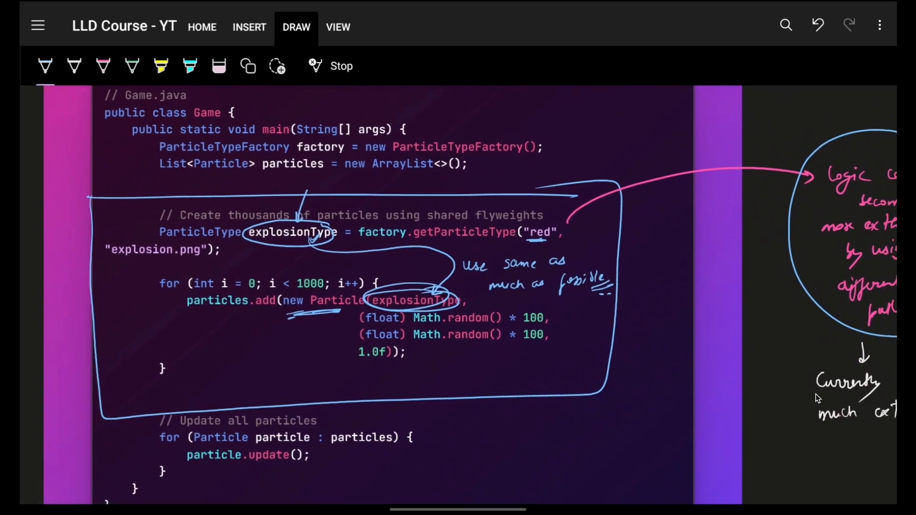
{"action": "scroll", "scroll_direction": "down", "scroll_amount": 3}
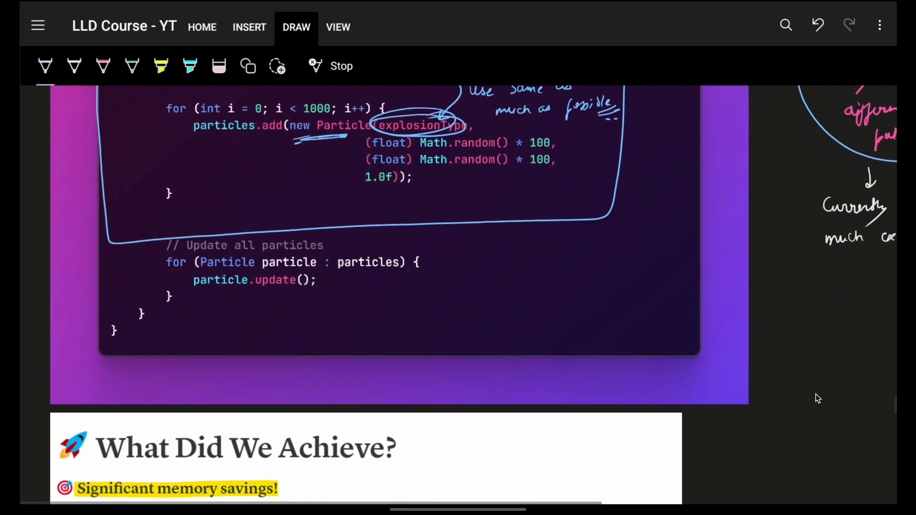
{"action": "scroll", "scroll_direction": "down", "scroll_amount": 3}
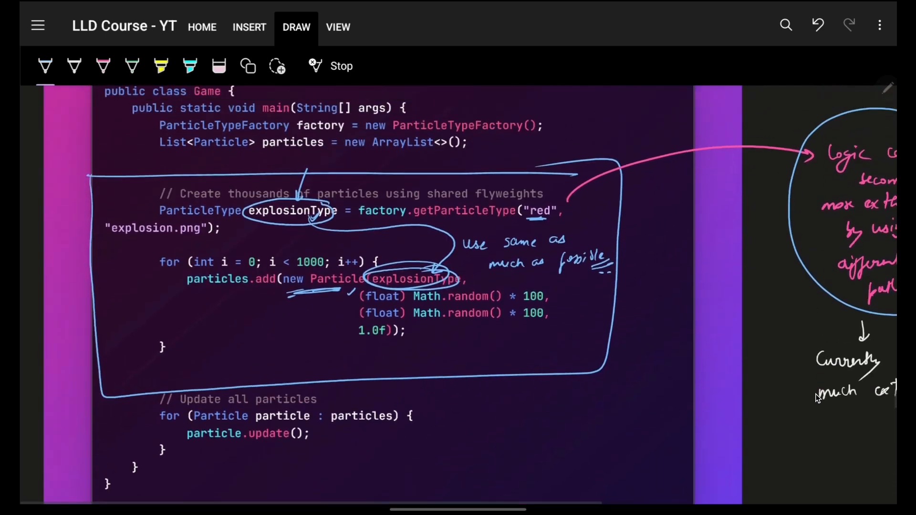
Underline the explosion.png sprite argument and add a mark beside it in blue
{"action": "scroll", "scroll_direction": "down", "scroll_amount": 3}
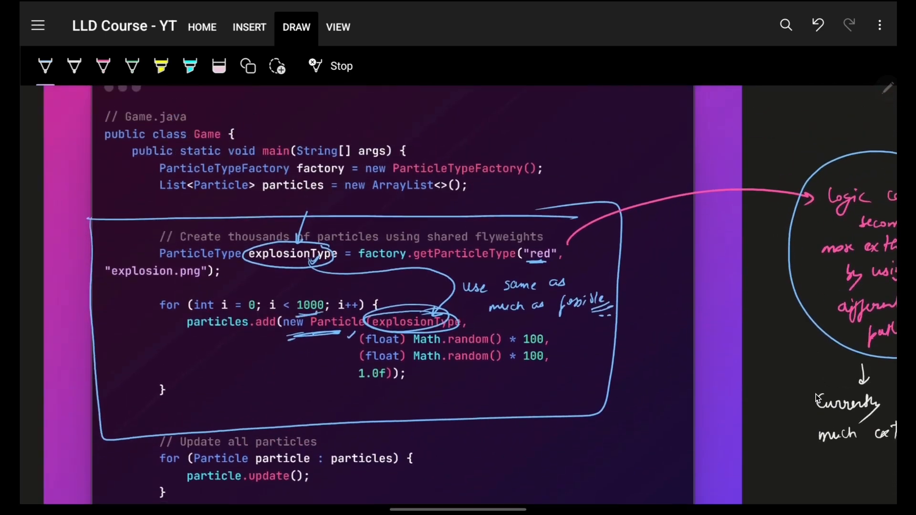
{"action": "left_click_drag", "start_coordinate": [109, 284], "coordinate": [199, 282]}
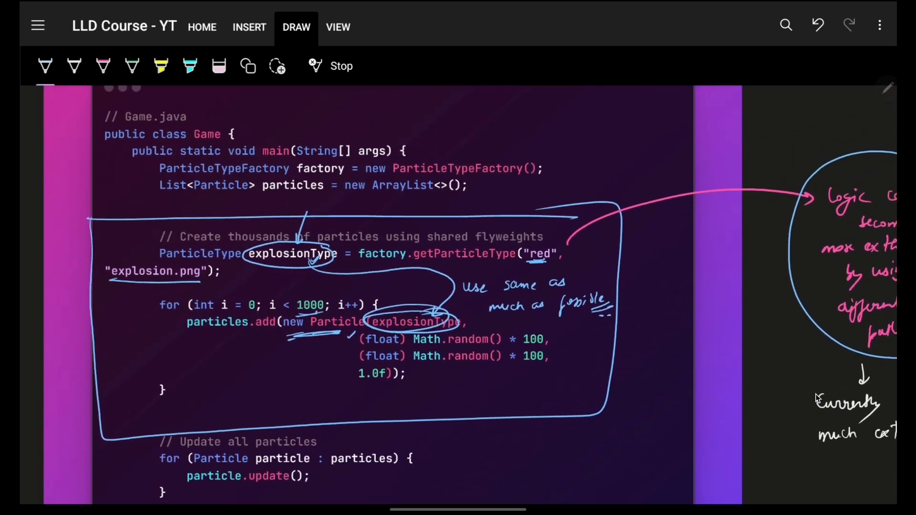
{"action": "left_click_drag", "start_coordinate": [514, 245], "coordinate": [561, 259]}
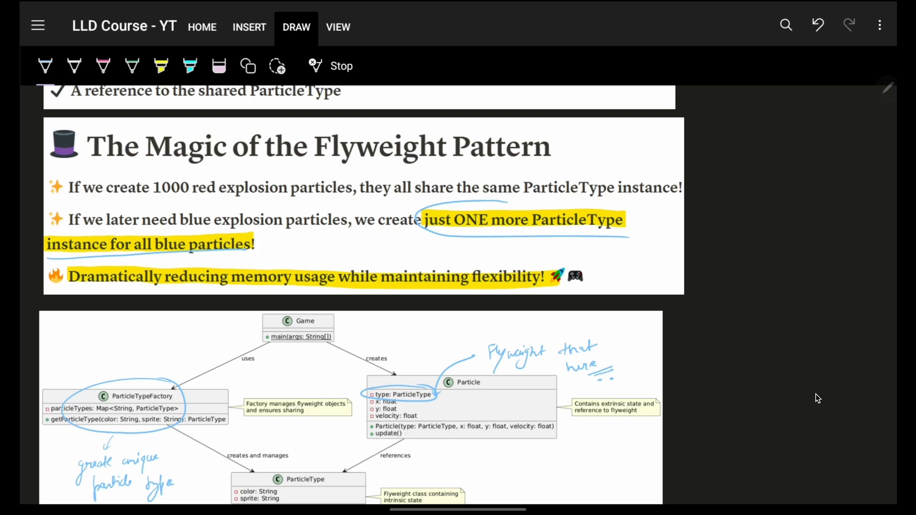
Circle the create unique particle type note in the UML diagram in blue
{"action": "scroll", "scroll_direction": "down", "scroll_amount": 3}
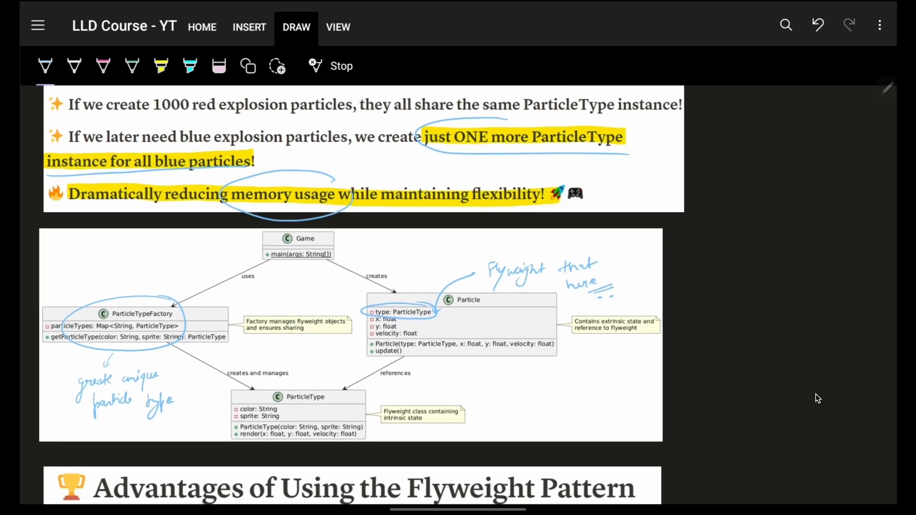
{"action": "scroll", "scroll_direction": "down", "scroll_amount": 3}
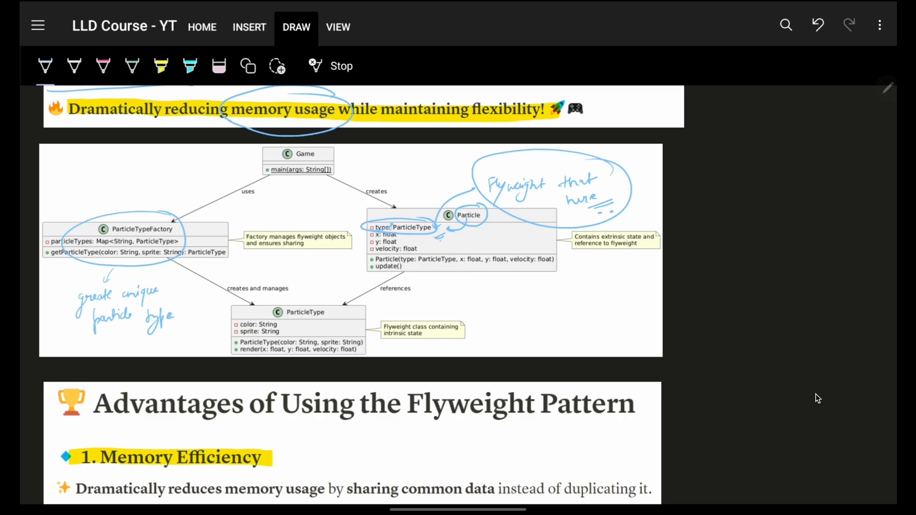
{"action": "left_click_drag", "start_coordinate": [228, 327], "coordinate": [275, 321]}
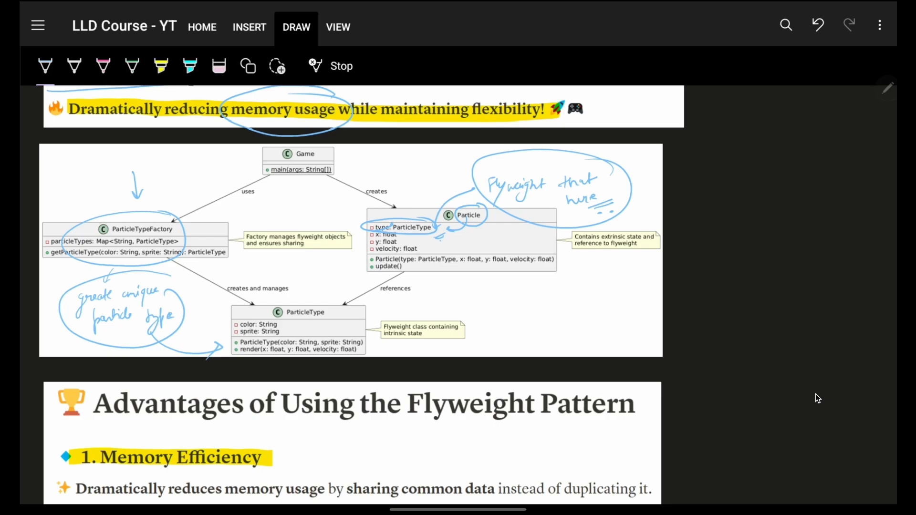
{"action": "scroll", "scroll_direction": "down", "scroll_amount": 3}
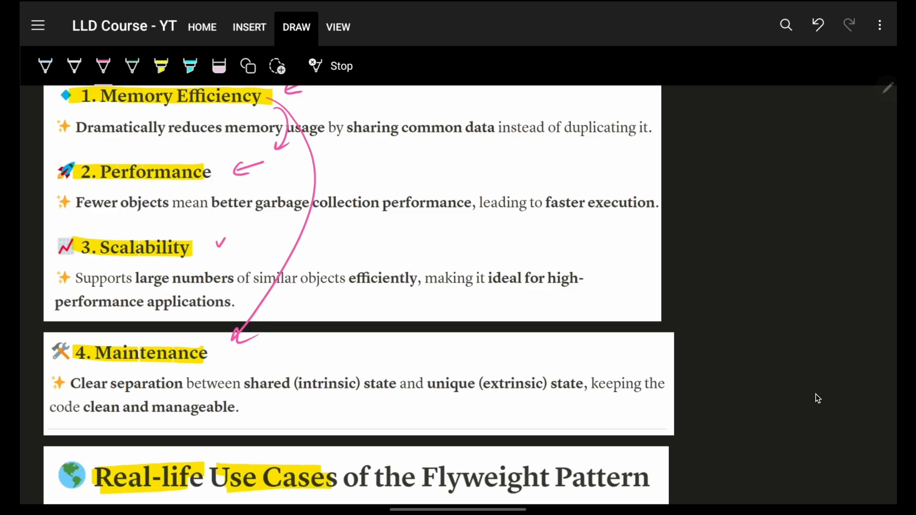
Draw a pink bracket alongside the particle-creation loop block in Game.java
{"action": "scroll", "scroll_direction": "down", "scroll_amount": 3}
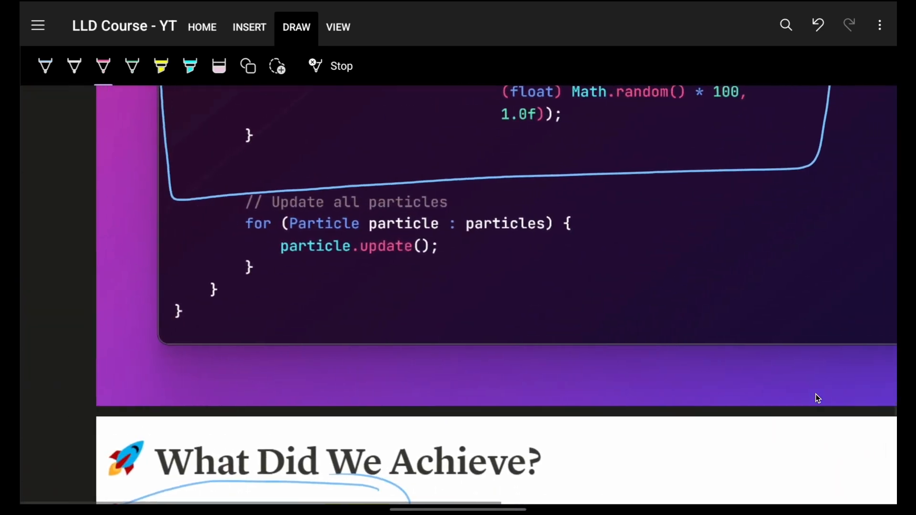
{"action": "scroll", "scroll_direction": "down", "scroll_amount": 3}
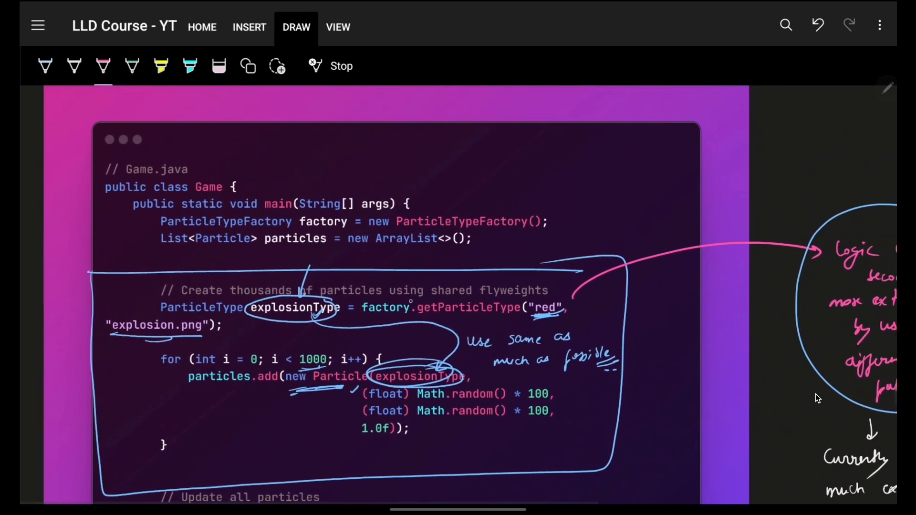
{"action": "scroll", "scroll_direction": "down", "scroll_amount": 3}
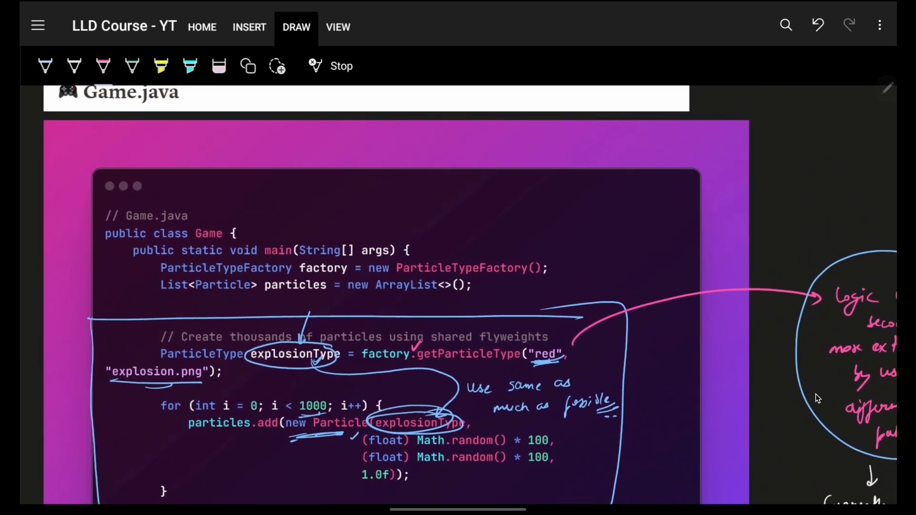
{"action": "scroll", "scroll_direction": "down", "scroll_amount": 3}
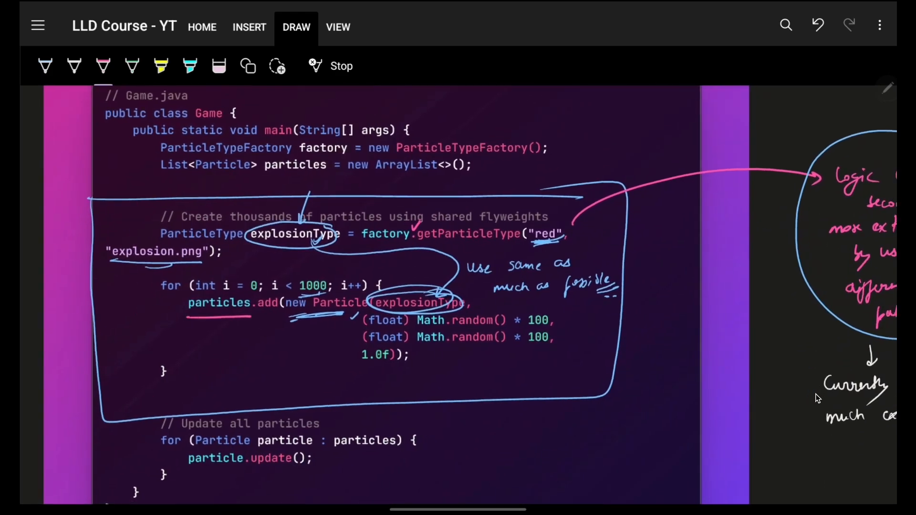
{"action": "left_click_drag", "start_coordinate": [152, 184], "coordinate": [151, 409]}
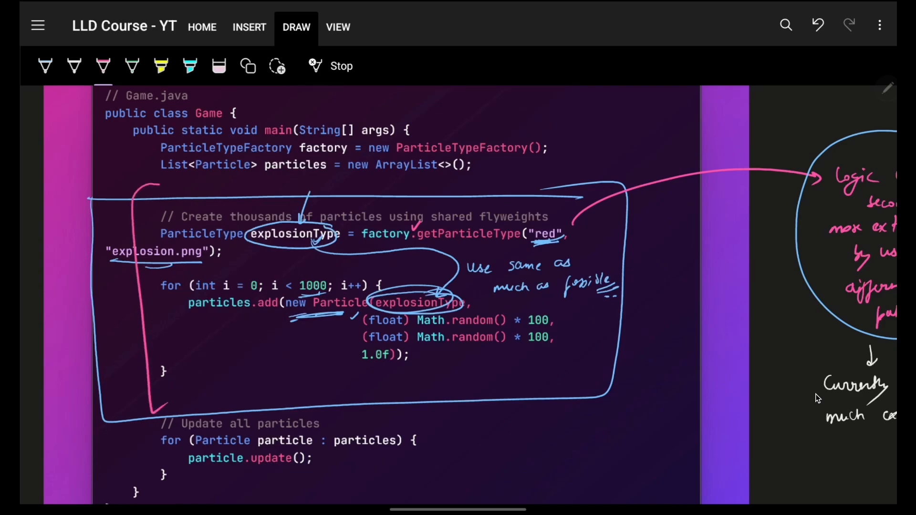
{"action": "scroll", "scroll_direction": "down", "scroll_amount": 3}
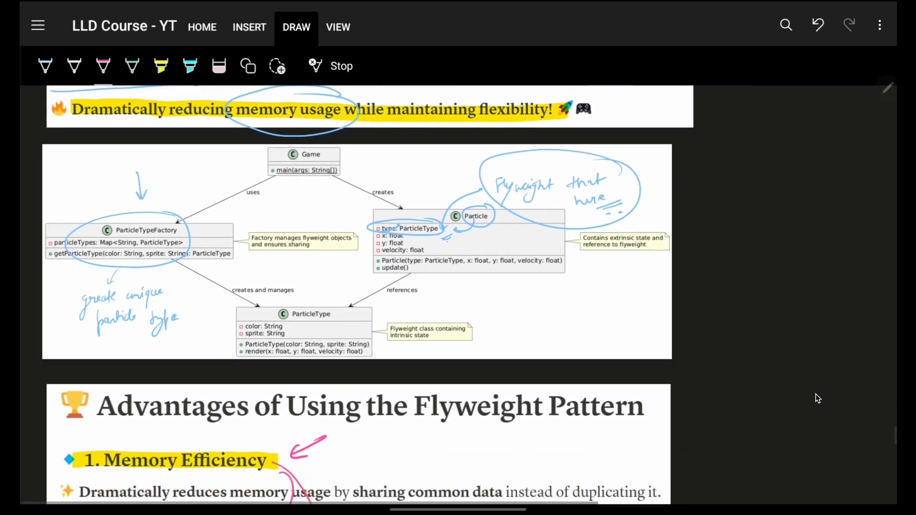
Underline Real-life, circle the Text Editors heading and mark the handwritten Font example in pink
{"action": "scroll", "scroll_direction": "down", "scroll_amount": 3}
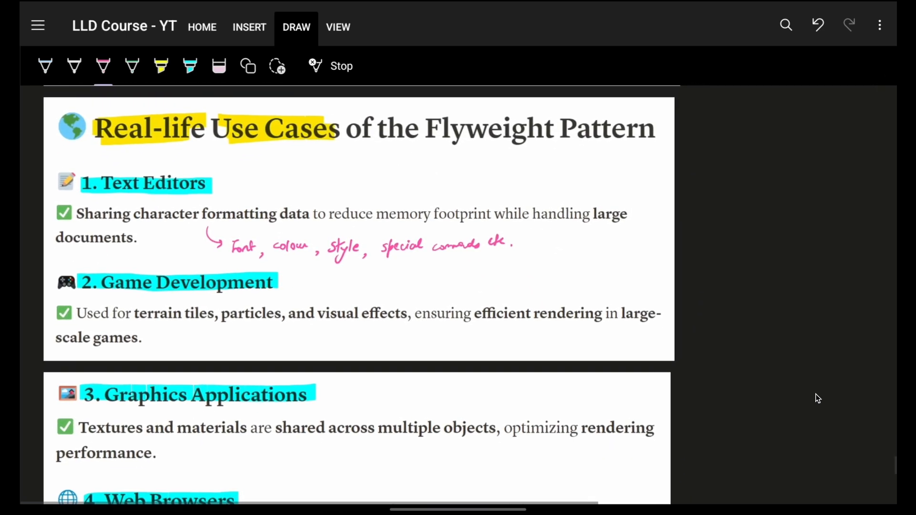
{"action": "left_click_drag", "start_coordinate": [91, 149], "coordinate": [178, 144]}
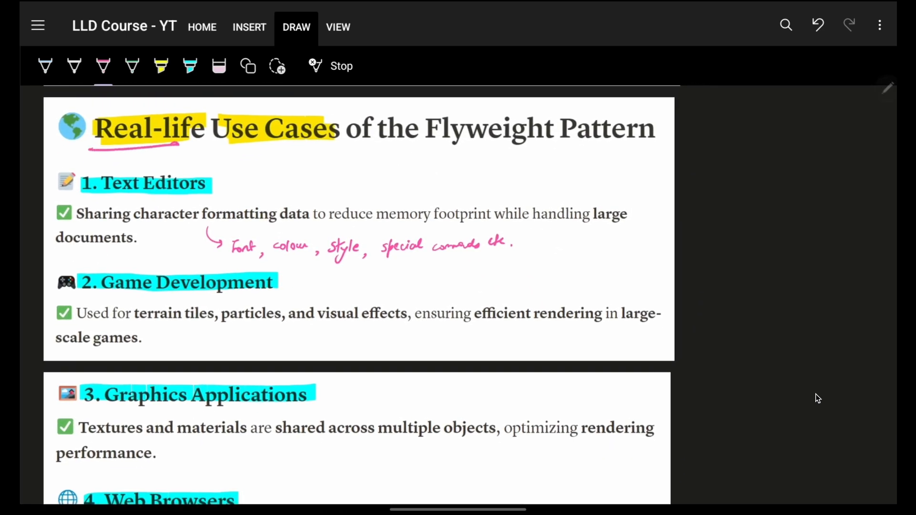
{"action": "left_click_drag", "start_coordinate": [76, 187], "coordinate": [210, 178]}
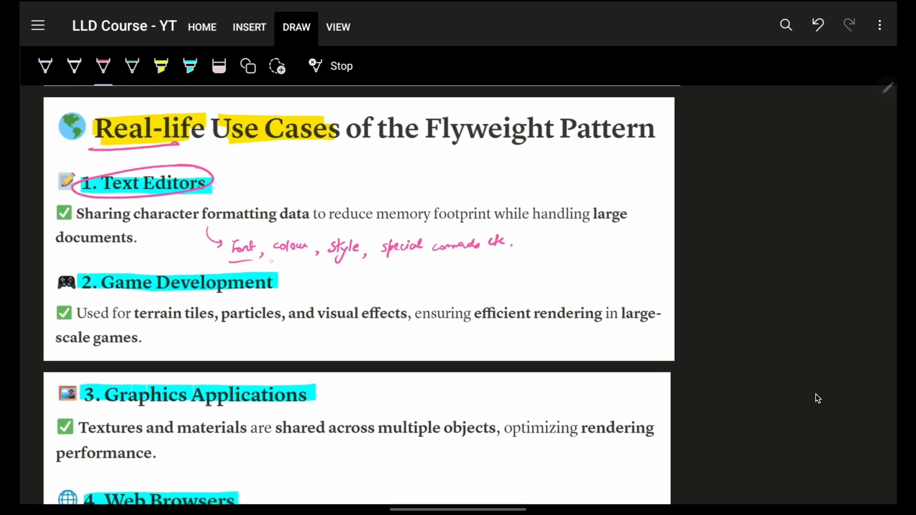
{"action": "left_click_drag", "start_coordinate": [330, 260], "coordinate": [479, 257]}
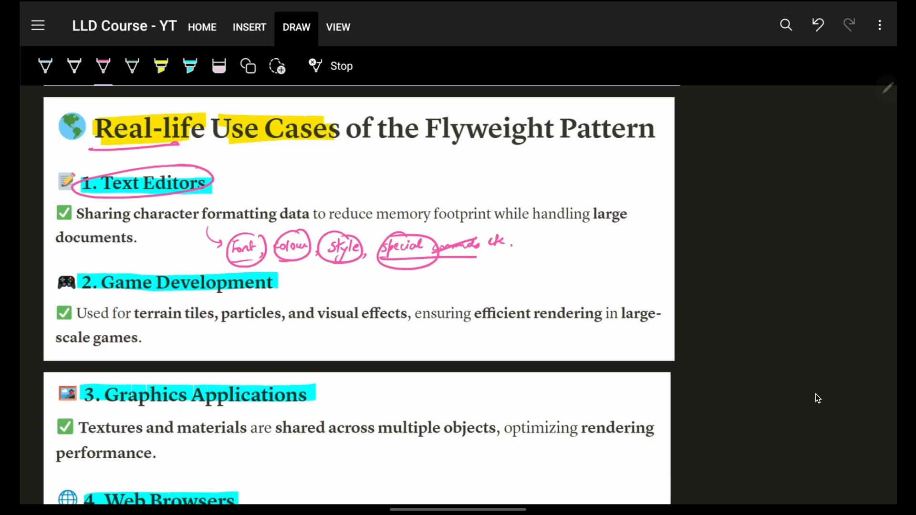
{"action": "scroll", "scroll_direction": "down", "scroll_amount": 3}
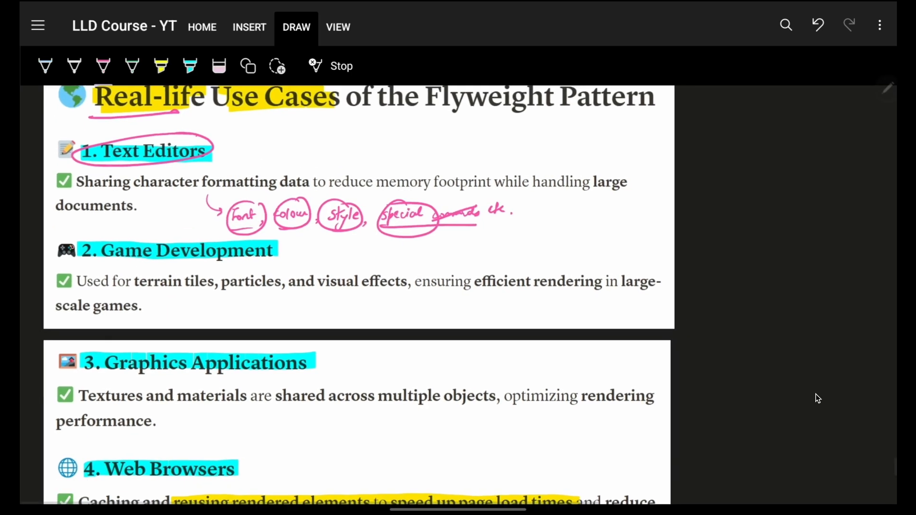
{"action": "scroll", "scroll_direction": "down", "scroll_amount": 3}
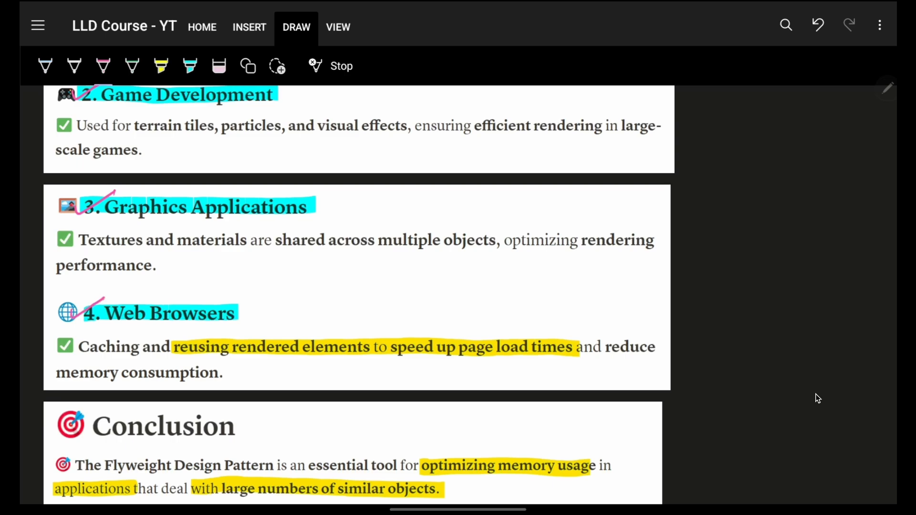
{"action": "scroll", "scroll_direction": "down", "scroll_amount": 3}
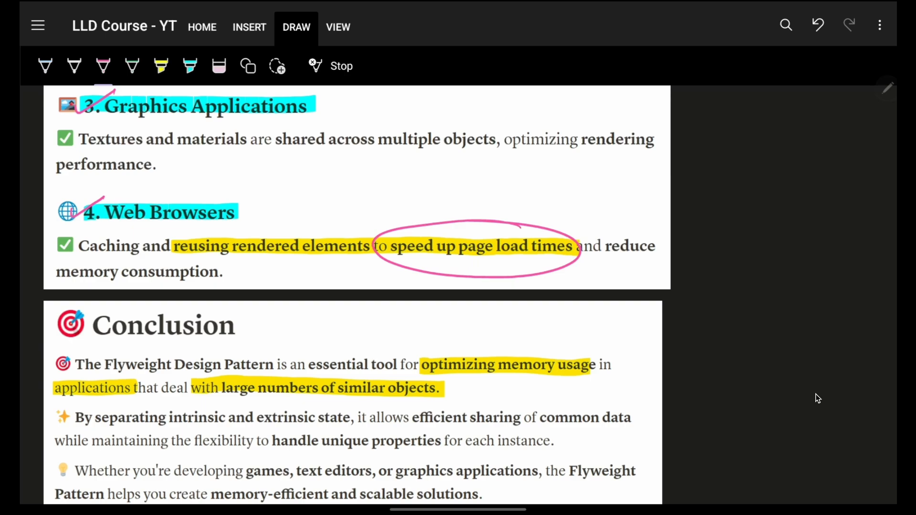
Circle optimizing memory usage in the Conclusion with a tick and an arrowed margin box in pink
{"action": "scroll", "scroll_direction": "down", "scroll_amount": 3}
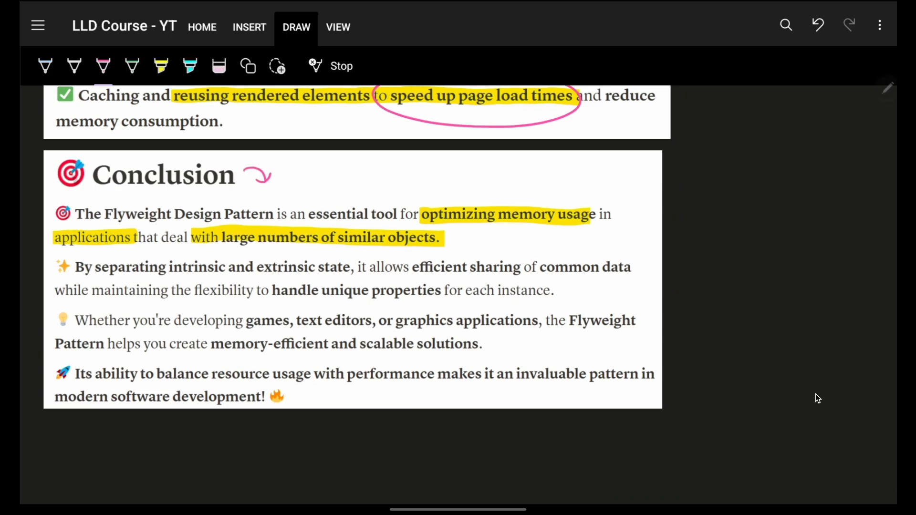
{"action": "left_click_drag", "start_coordinate": [417, 200], "coordinate": [579, 197]}
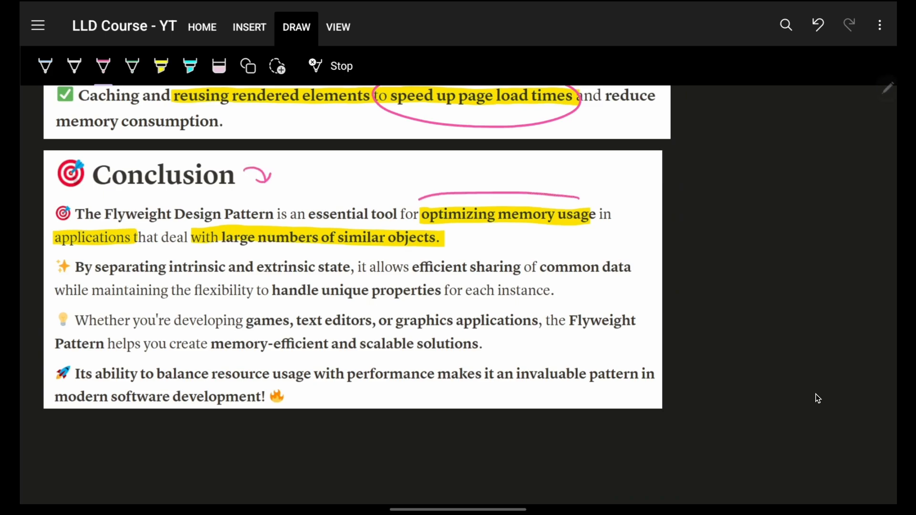
{"action": "left_click_drag", "start_coordinate": [408, 199], "coordinate": [579, 228]}
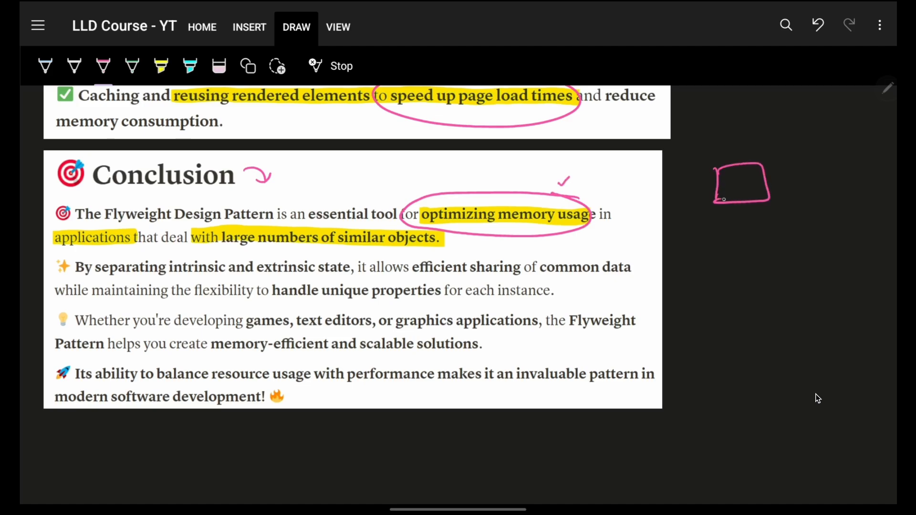
{"action": "left_click_drag", "start_coordinate": [671, 192], "coordinate": [704, 184]}
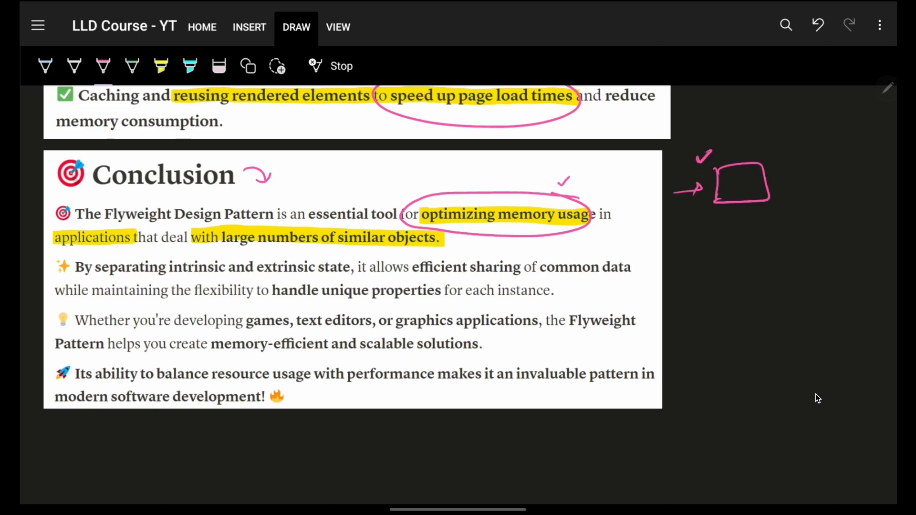
{"action": "scroll", "scroll_direction": "down", "scroll_amount": 3}
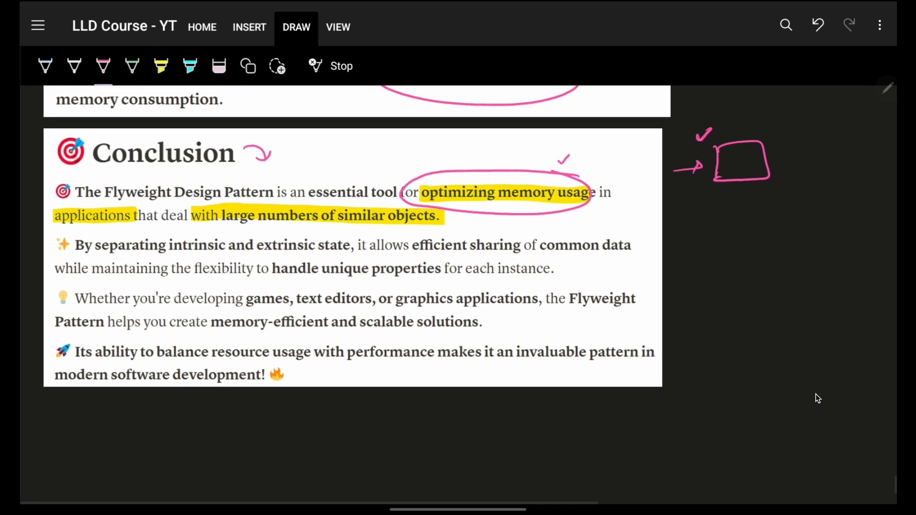
{"action": "left_click_drag", "start_coordinate": [175, 219], "coordinate": [444, 222]}
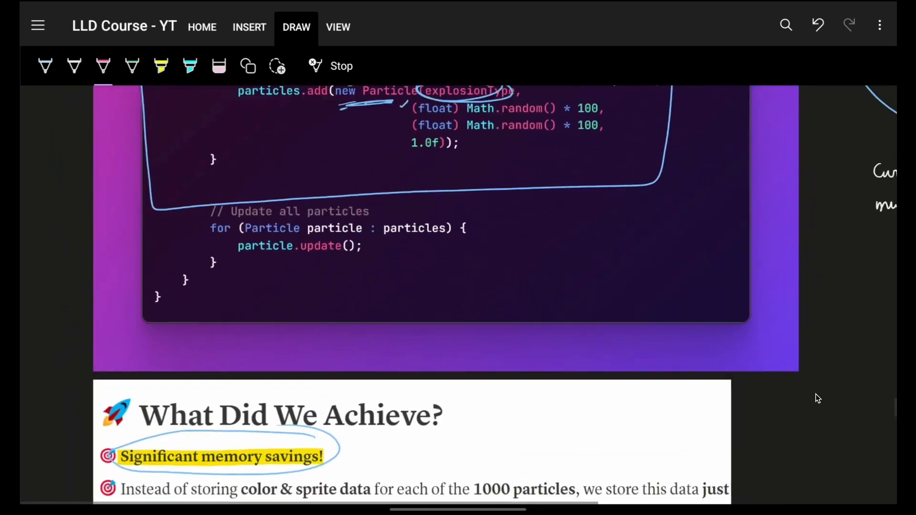
Bracket the color and sprite fields in pink, arrow them to the margin and strike the String type
{"action": "scroll", "scroll_direction": "down", "scroll_amount": 3}
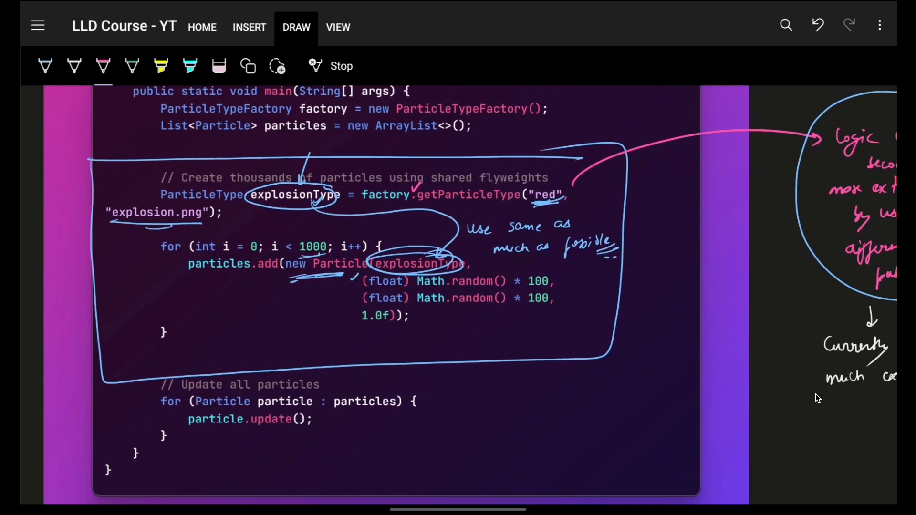
{"action": "scroll", "scroll_direction": "down", "scroll_amount": 3}
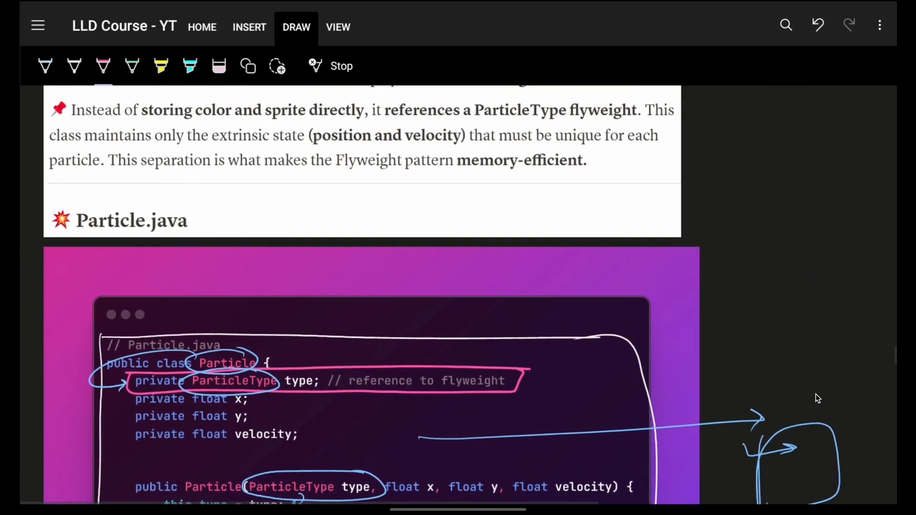
{"action": "scroll", "scroll_direction": "down", "scroll_amount": 3}
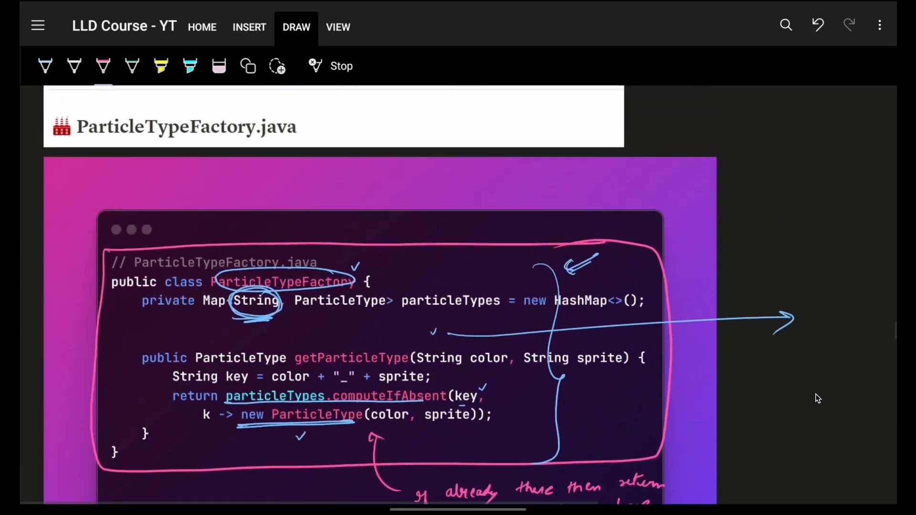
{"action": "scroll", "scroll_direction": "down", "scroll_amount": 3}
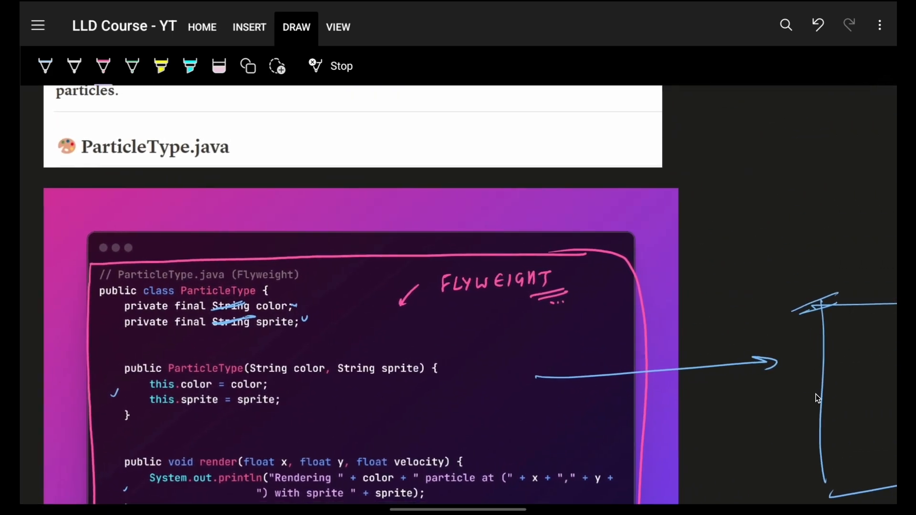
{"action": "scroll", "scroll_direction": "down", "scroll_amount": 3}
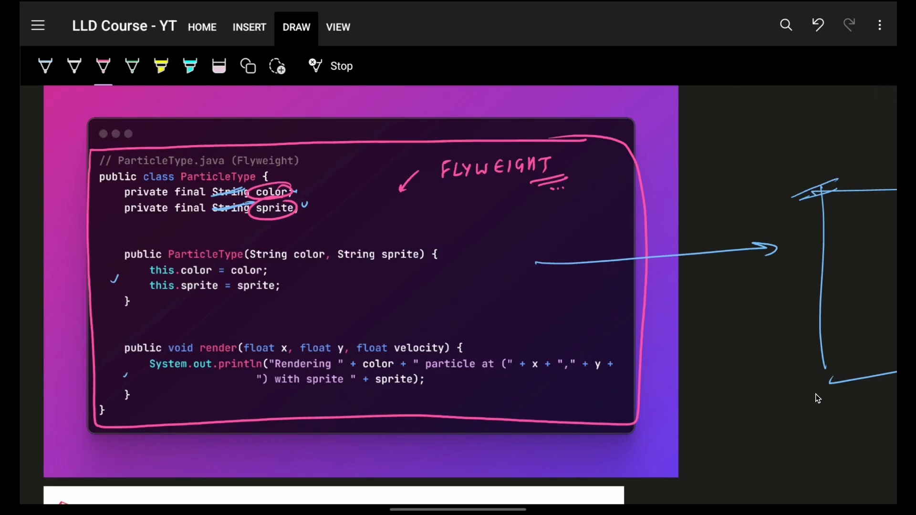
{"action": "left_click_drag", "start_coordinate": [316, 170], "coordinate": [315, 222]}
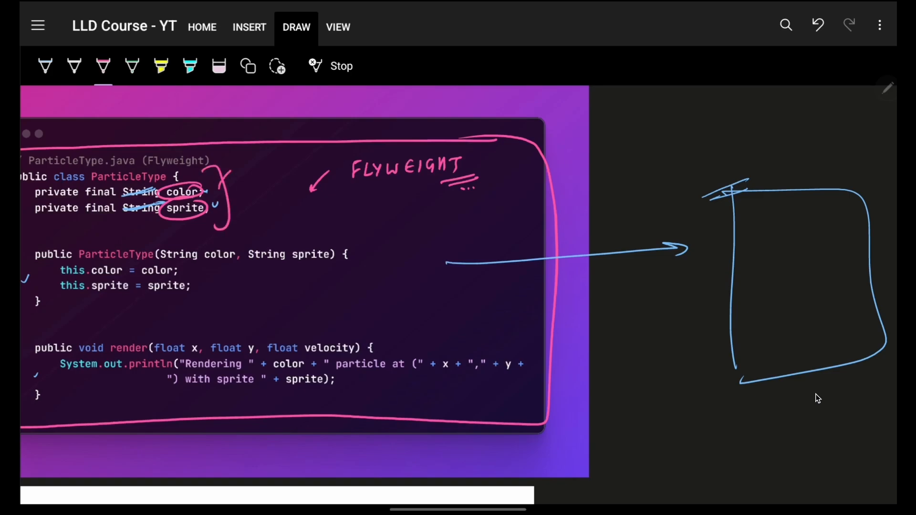
{"action": "left_click_drag", "start_coordinate": [222, 175], "coordinate": [675, 132]}
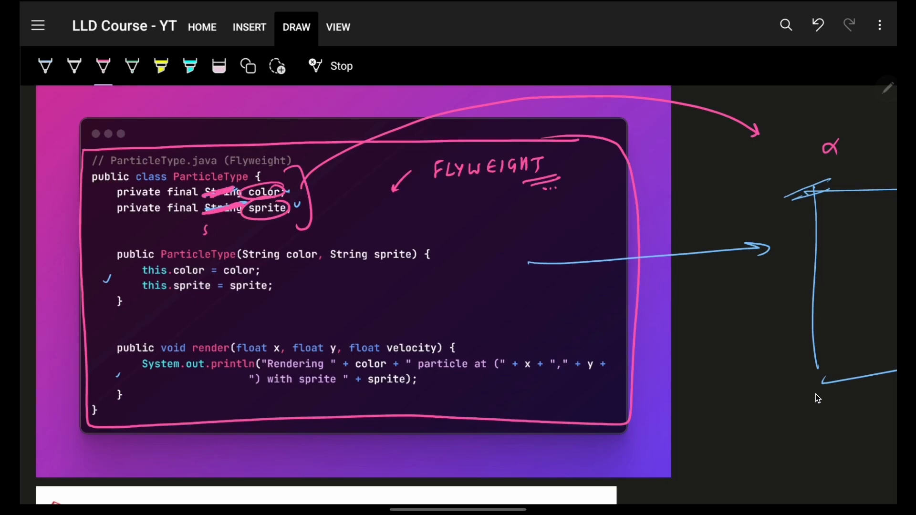
{"action": "left_click_drag", "start_coordinate": [201, 234], "coordinate": [245, 228]}
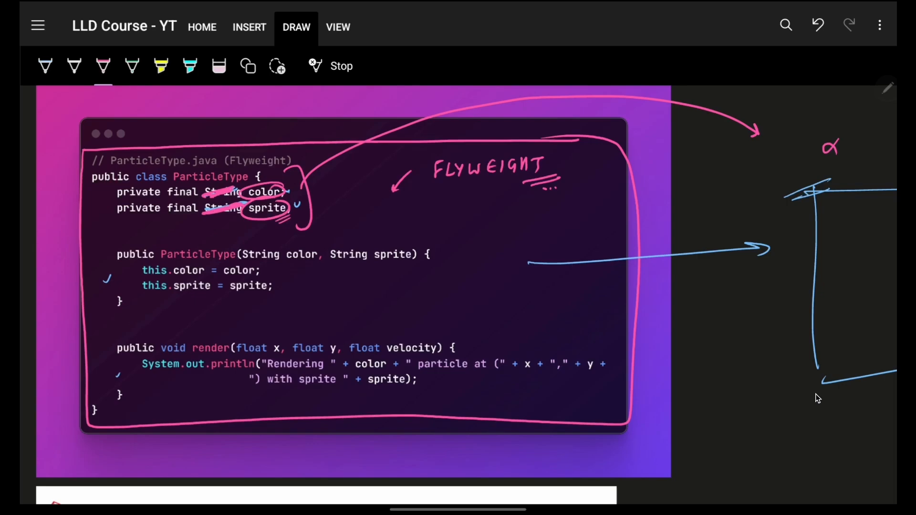
{"action": "mouse_move", "coordinate": [666, 401]}
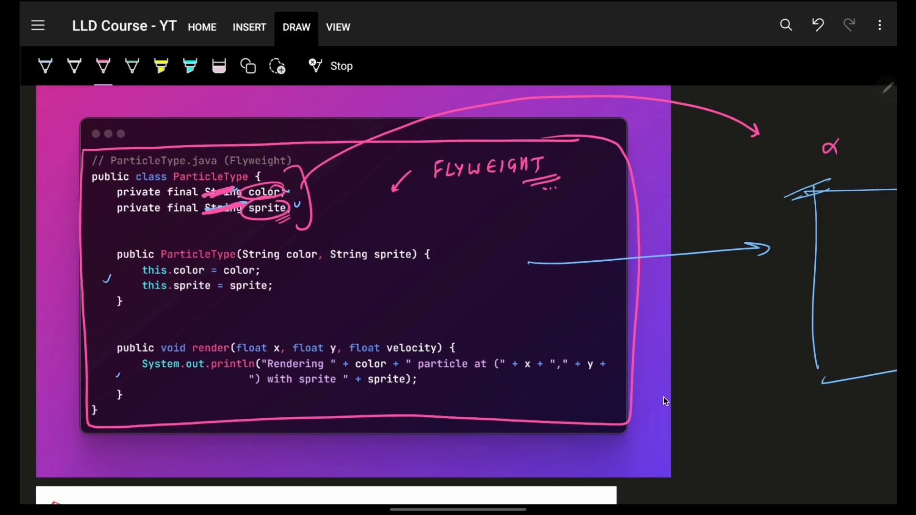